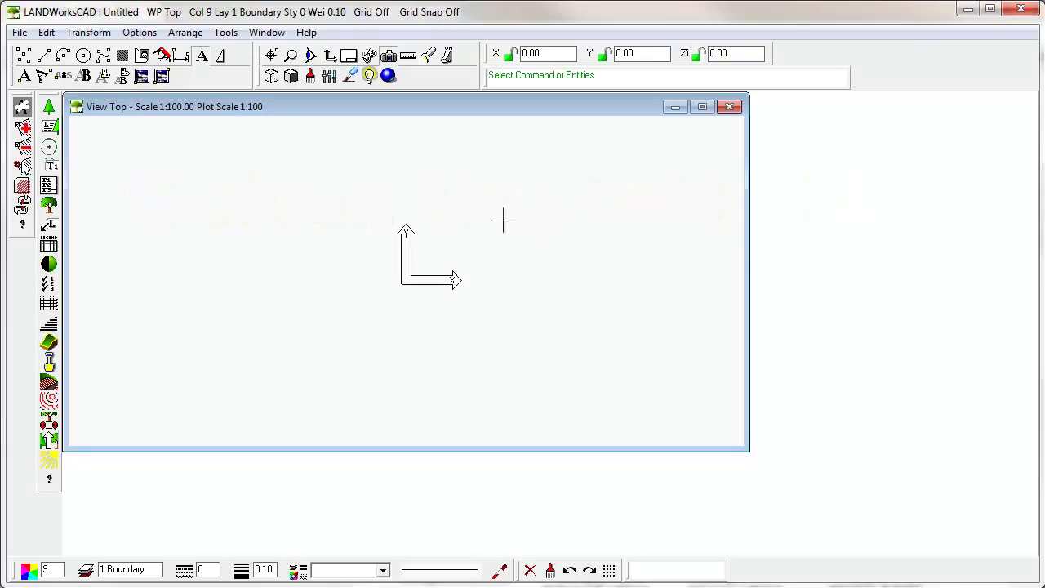
mouse_move(362, 249)
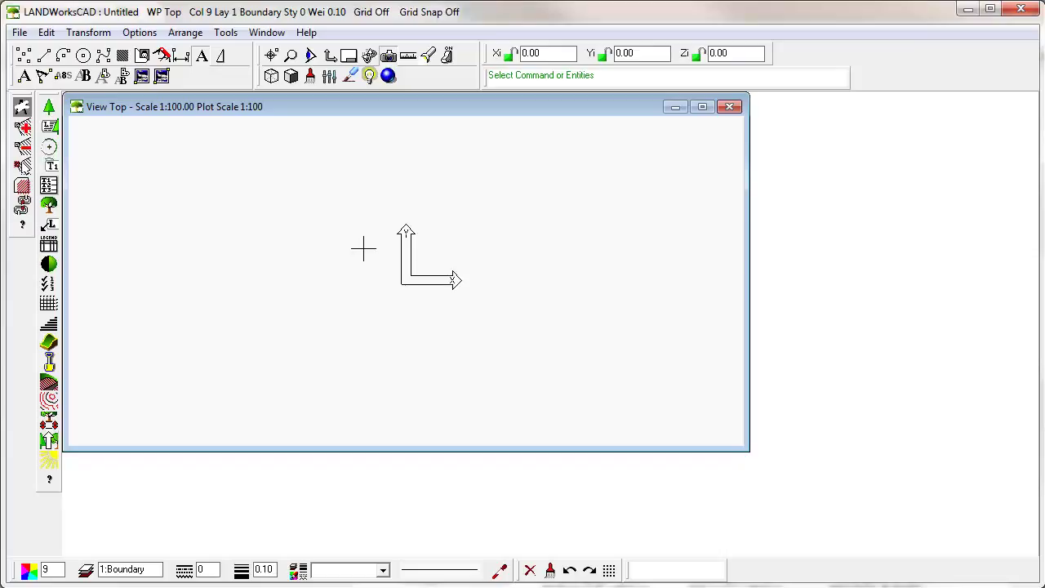
mouse_move(490, 276)
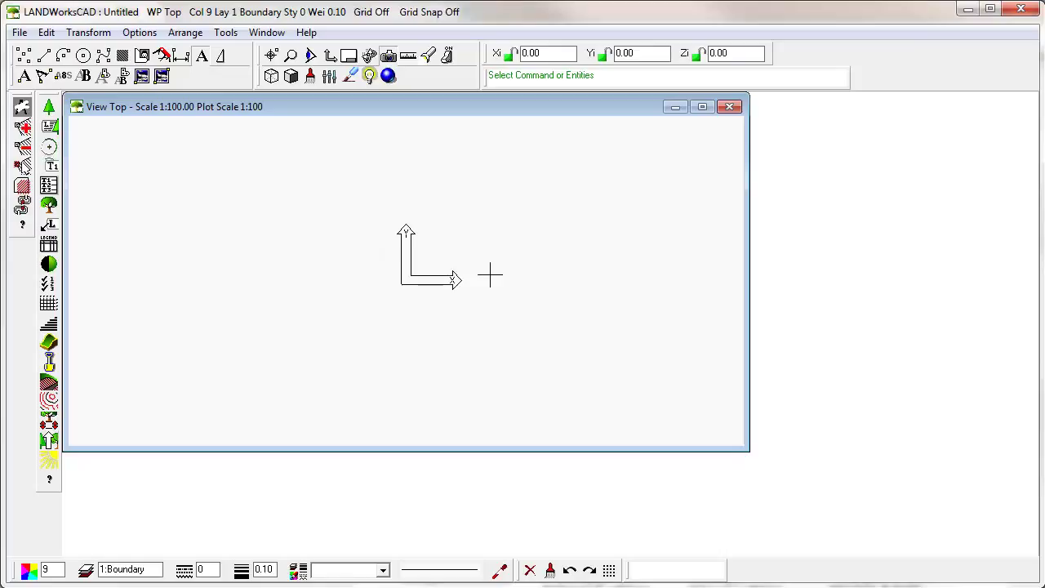
mouse_move(349, 279)
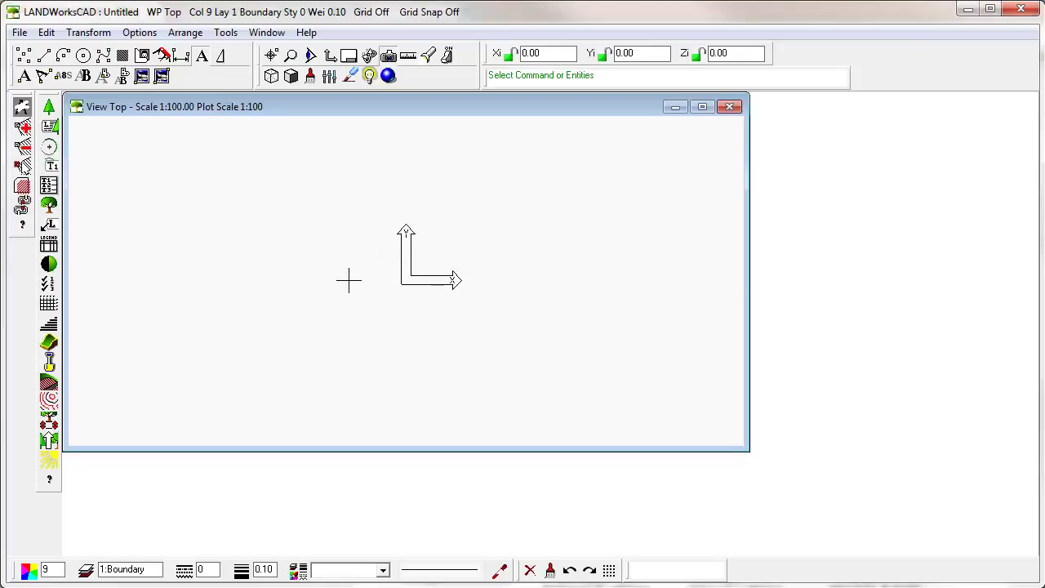
mouse_move(354, 113)
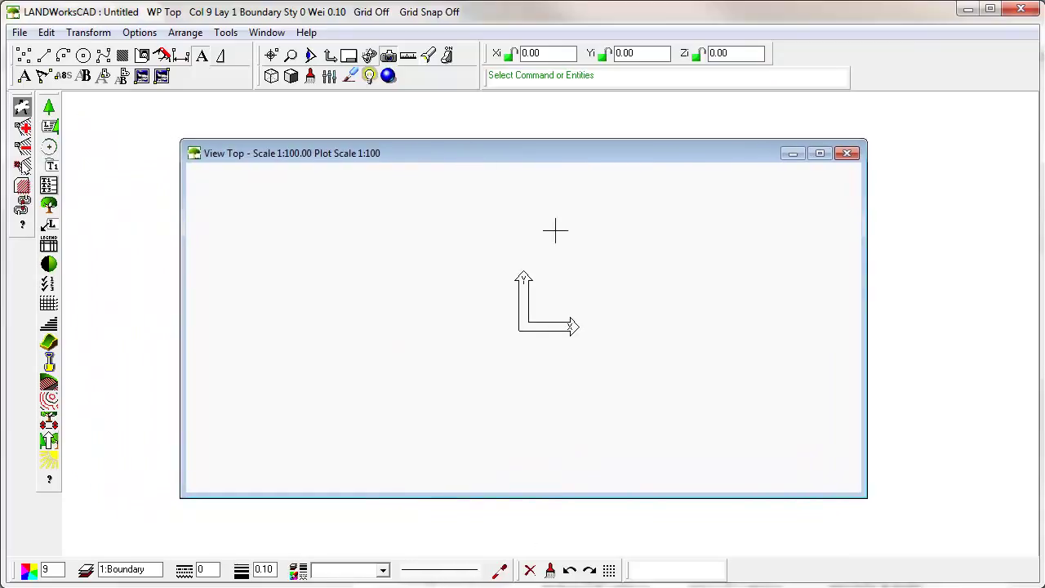
mouse_move(577, 339)
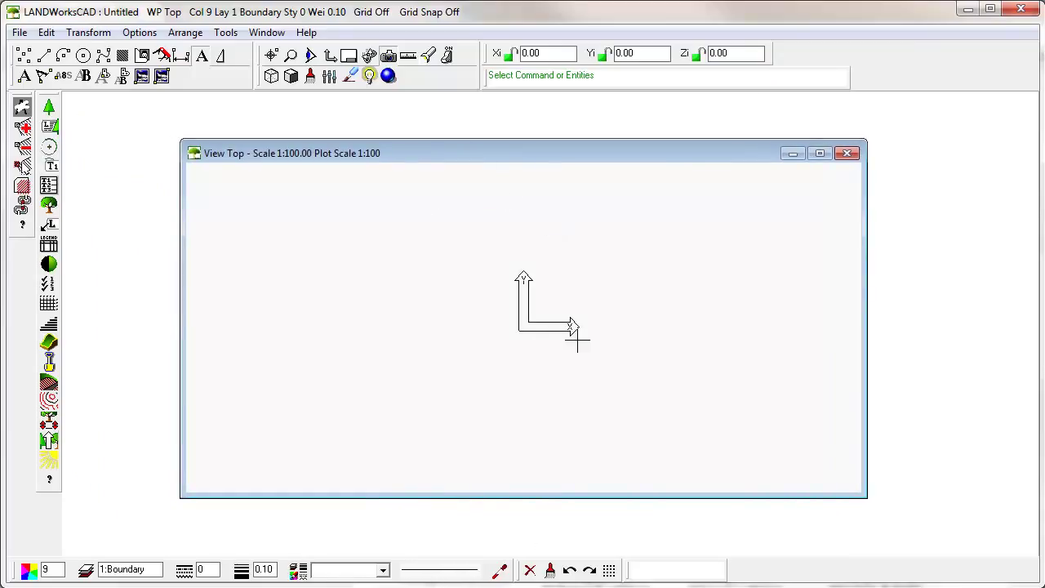
mouse_move(553, 243)
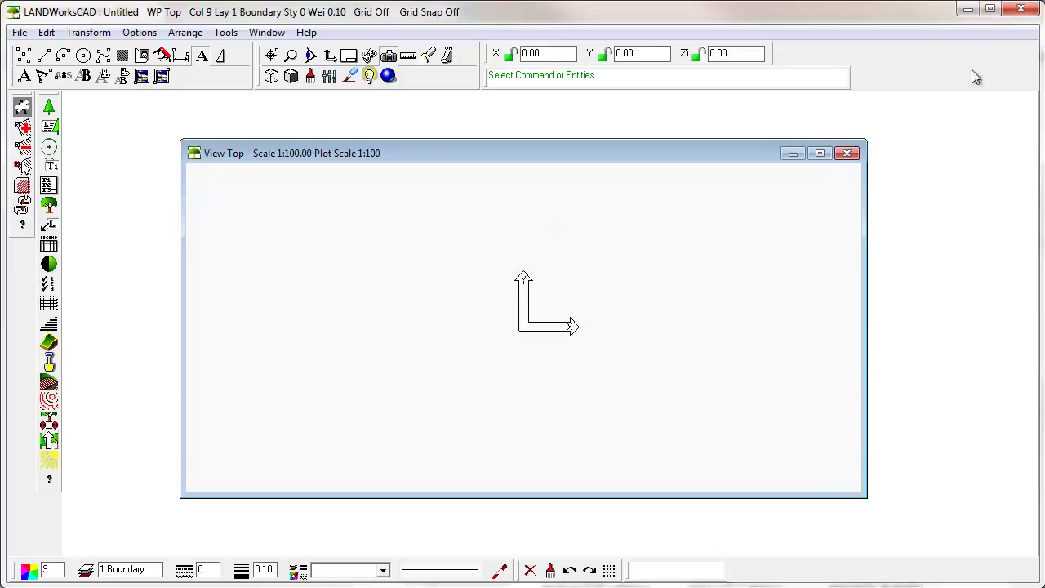
mouse_move(990, 9)
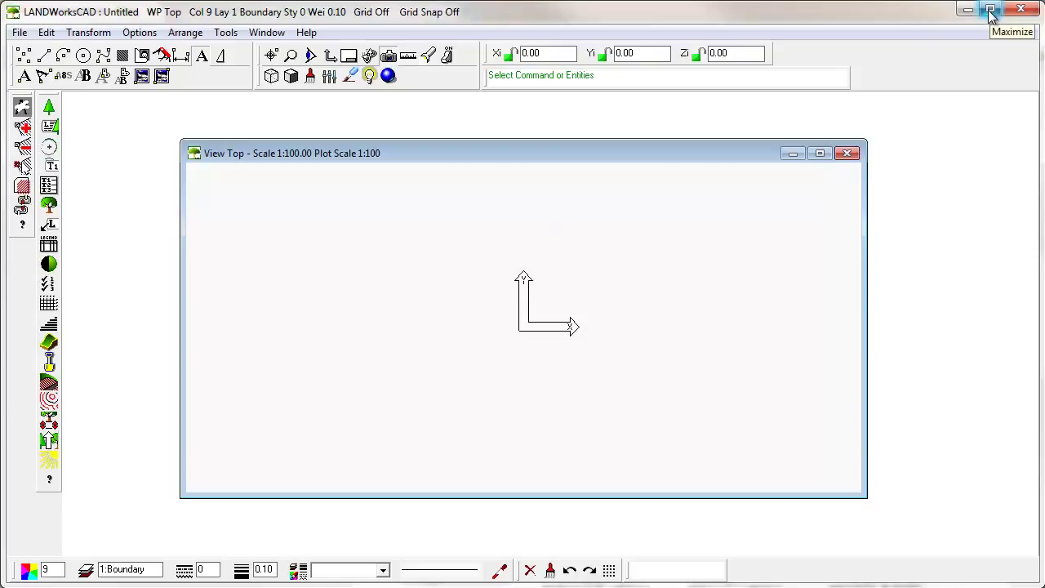
mouse_move(812, 189)
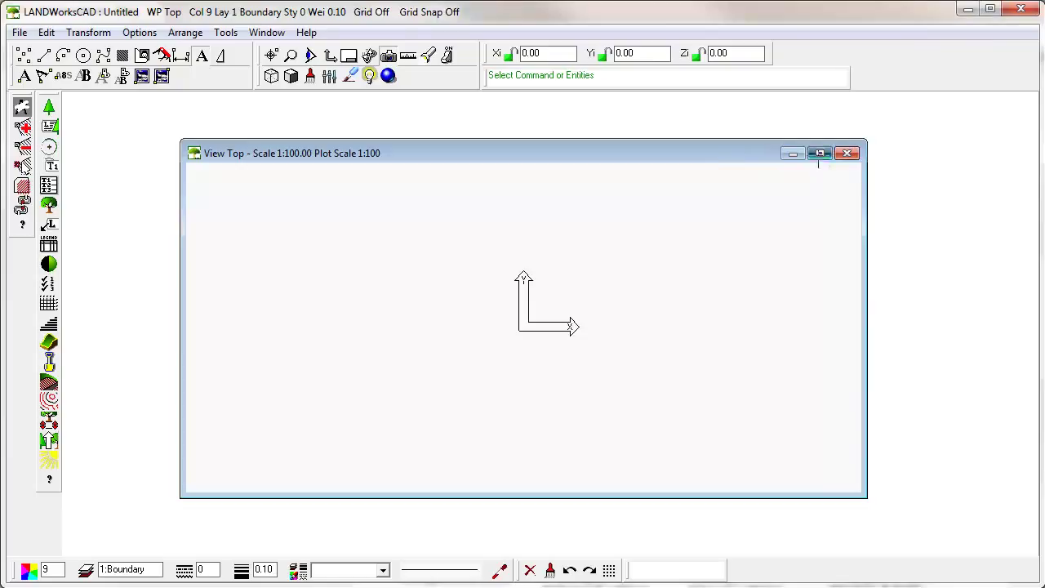
Step: Maximize the Top view window so it fills the whole workspace
left_click(820, 153)
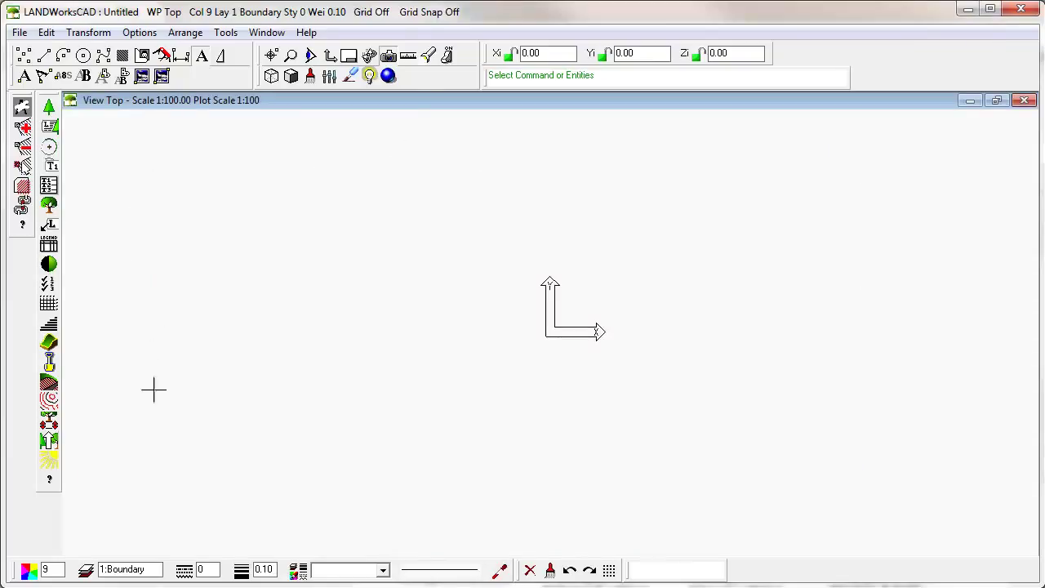
mouse_move(821, 336)
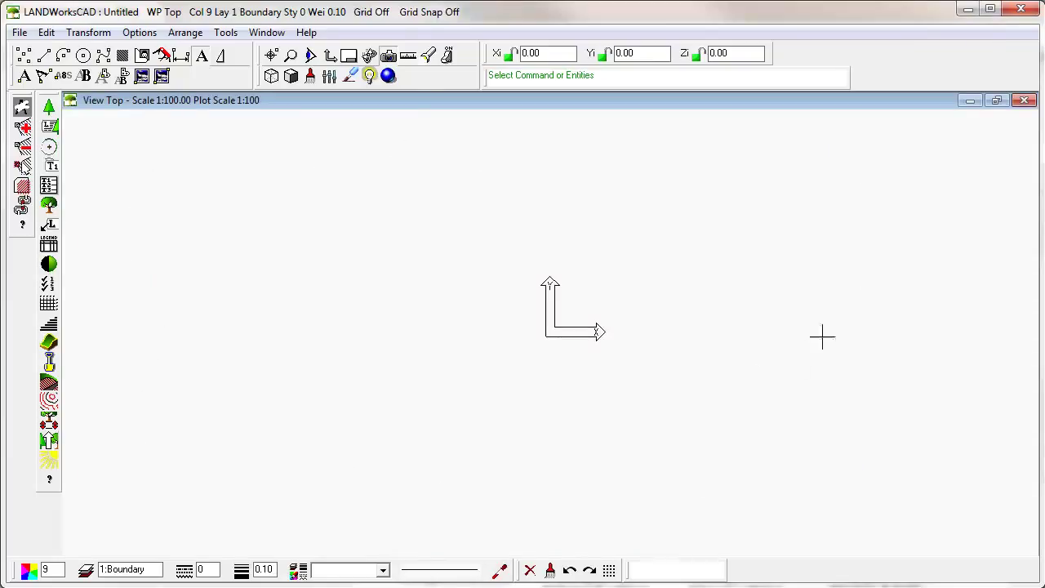
mouse_move(194, 426)
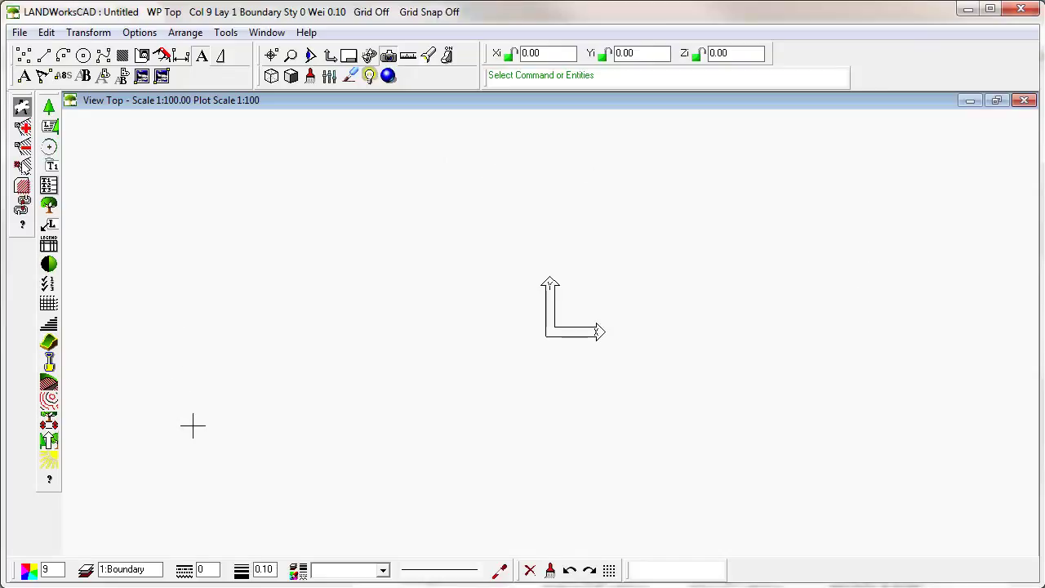
mouse_move(533, 276)
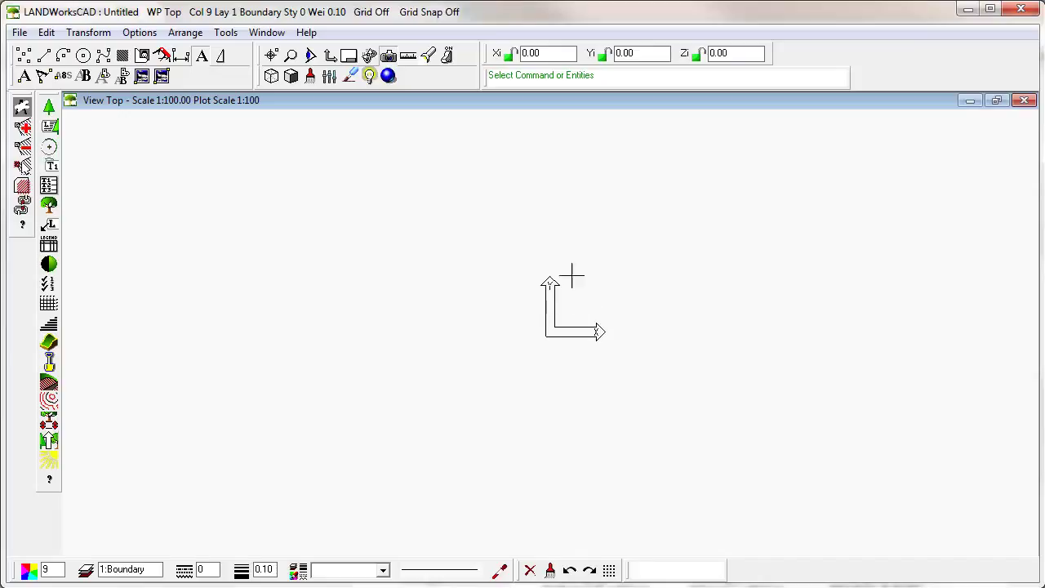
mouse_move(518, 344)
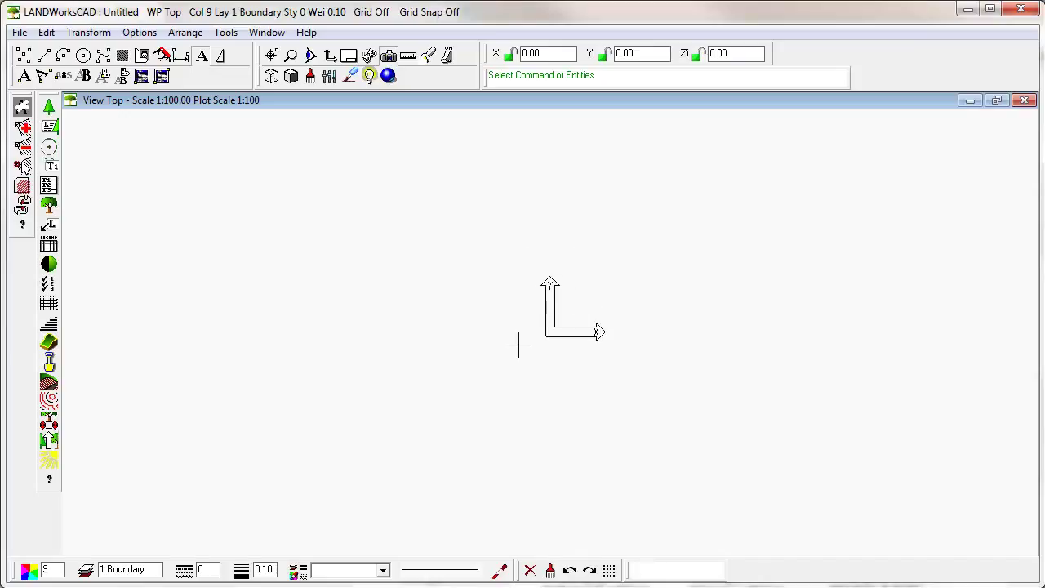
mouse_move(461, 351)
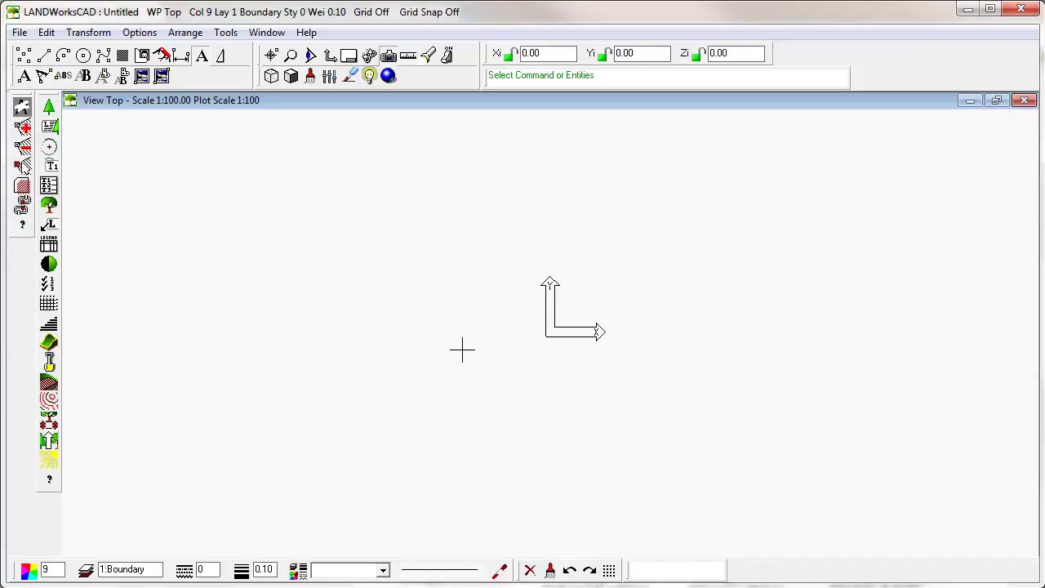
mouse_move(261, 349)
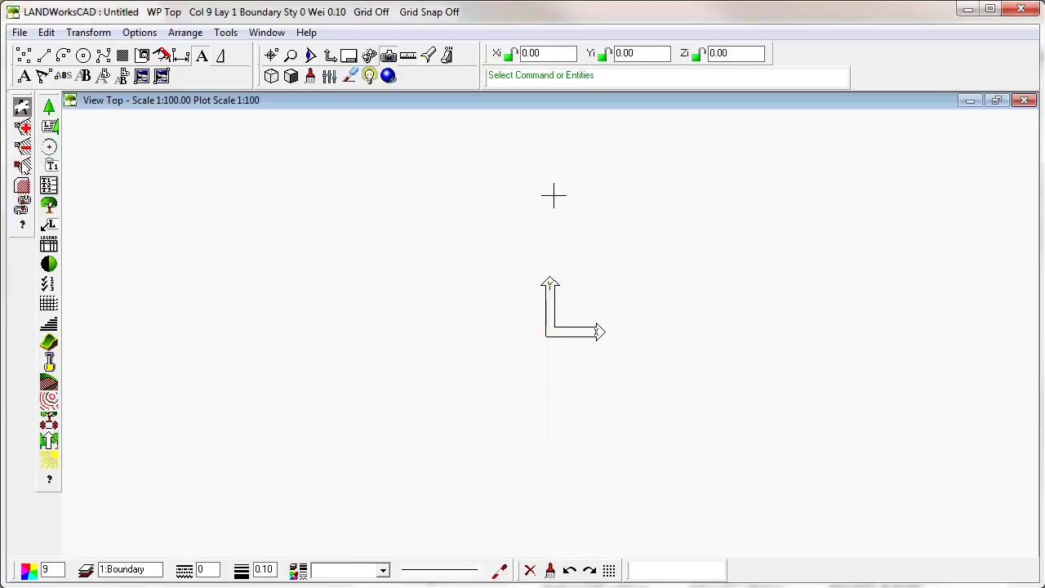
mouse_move(562, 263)
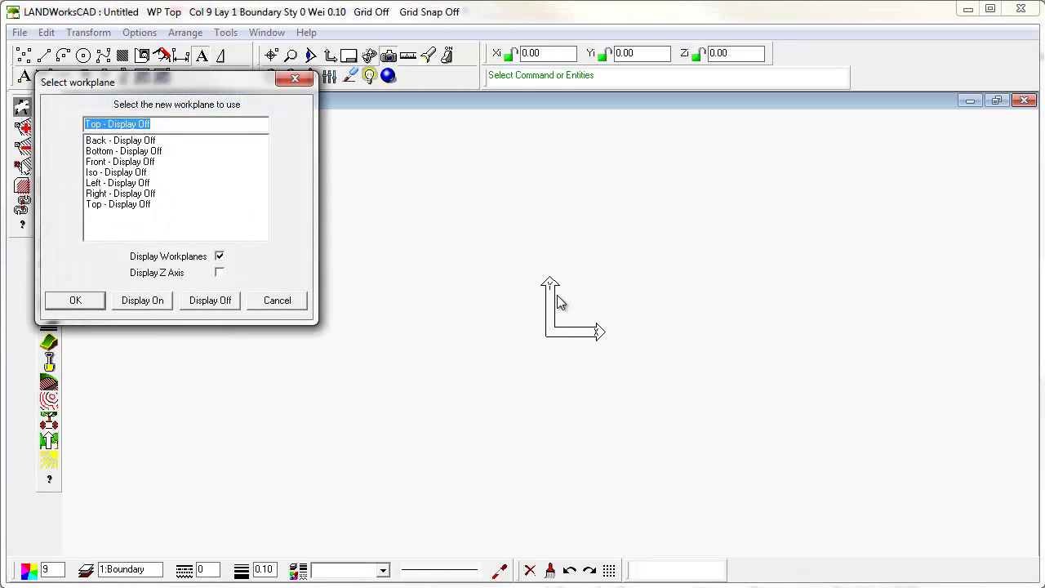
Step: Switch off Display Workplanes and confirm, leaving the Top view blank
left_click(219, 256)
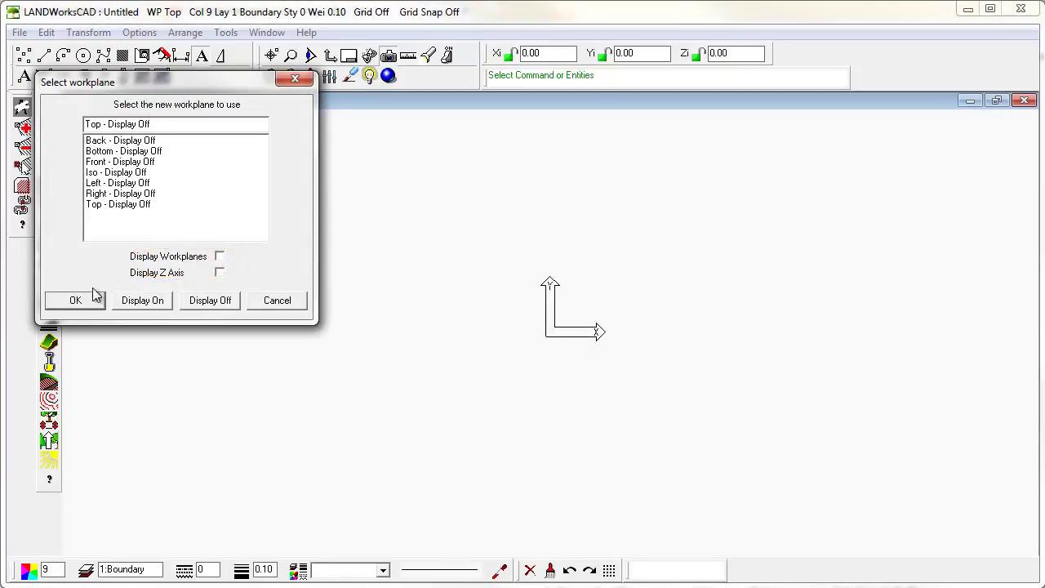
left_click(74, 300)
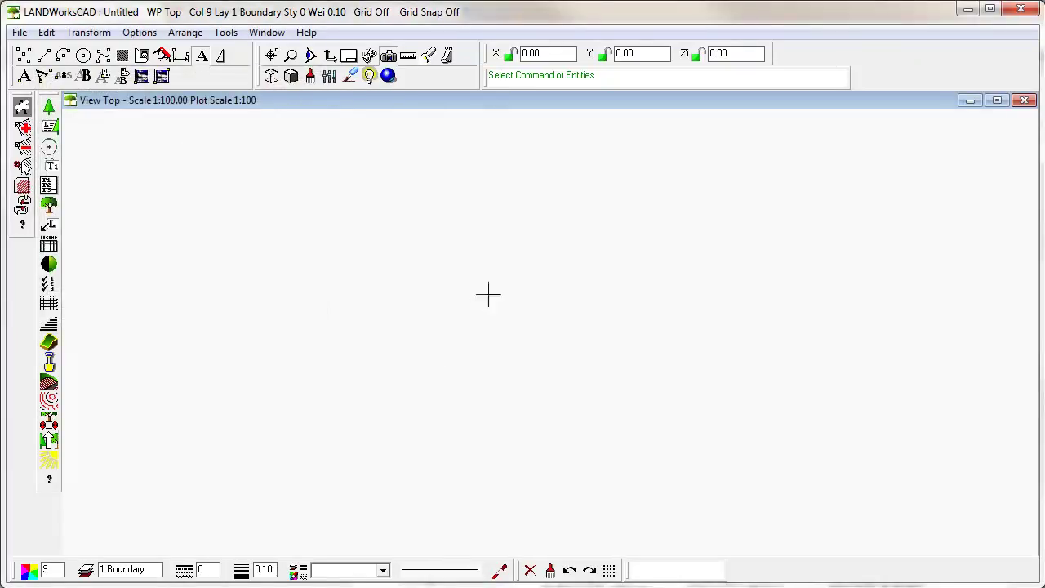
mouse_move(605, 284)
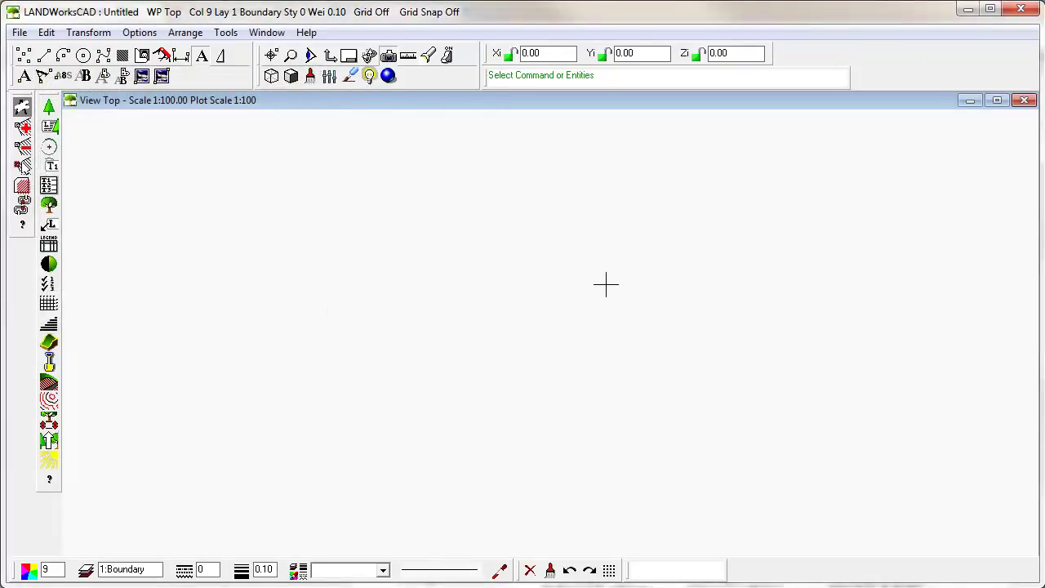
mouse_move(569, 319)
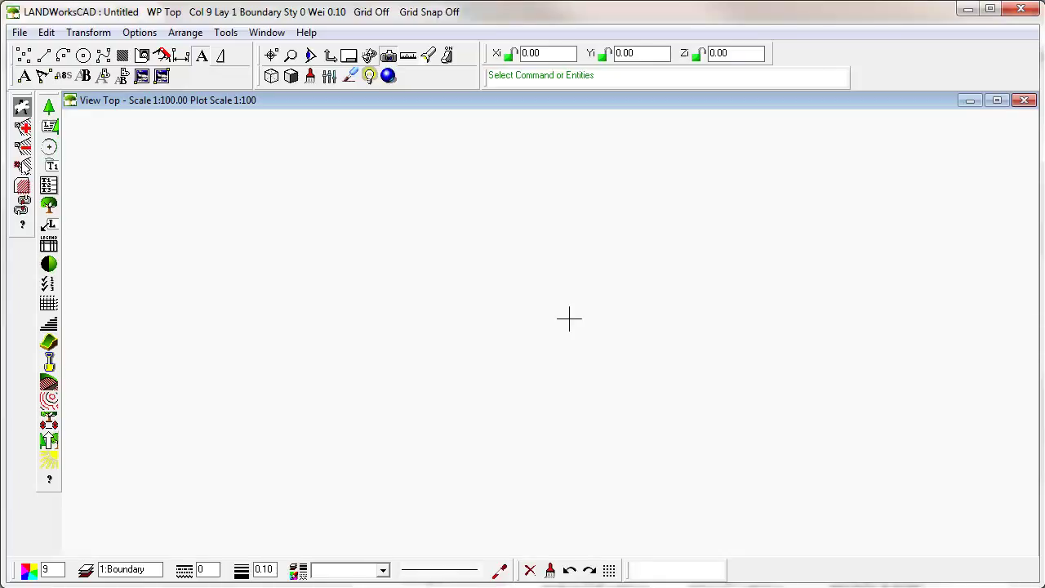
mouse_move(381, 283)
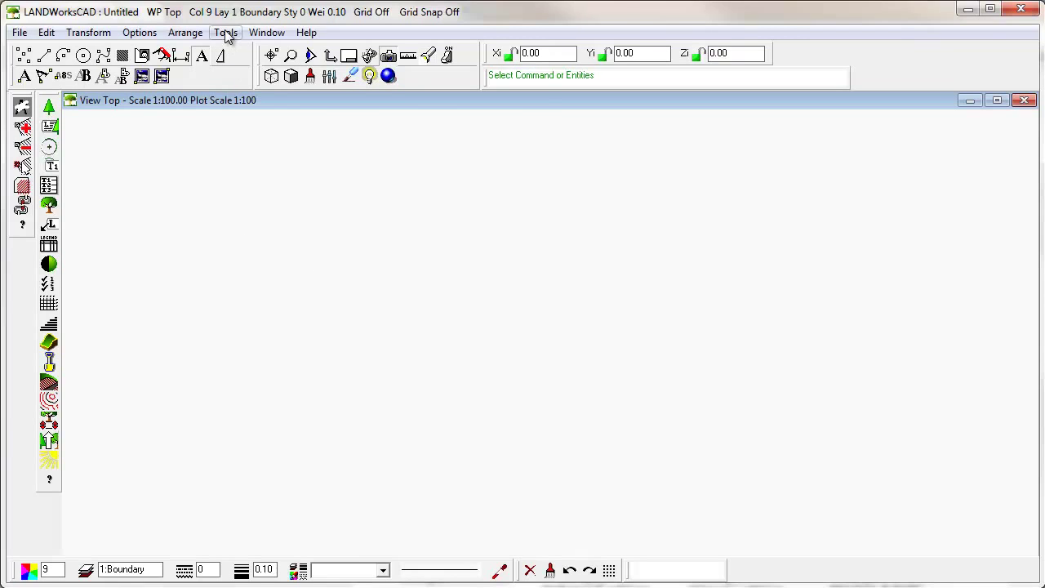
left_click(140, 32)
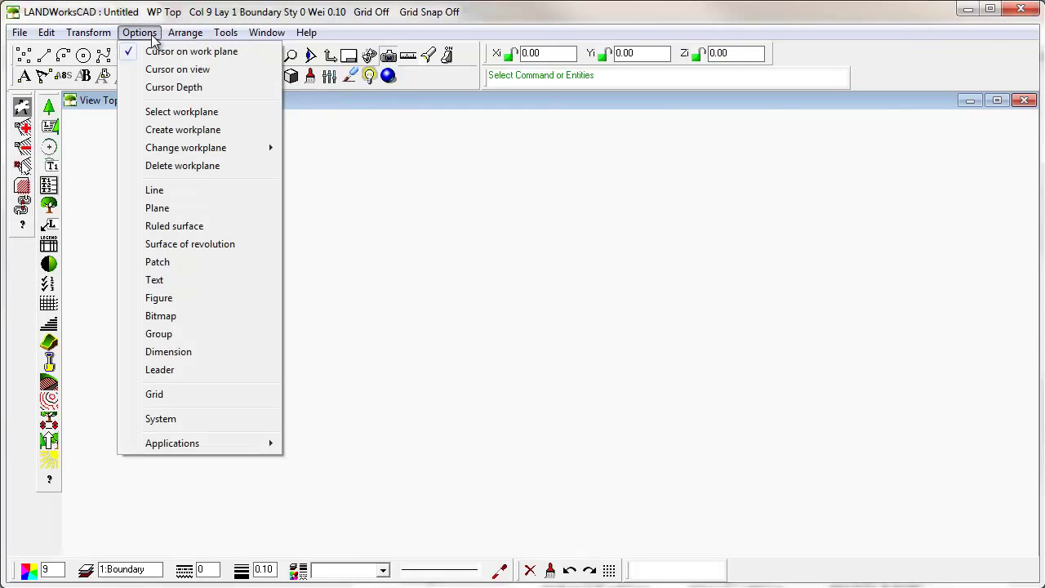
mouse_move(172, 370)
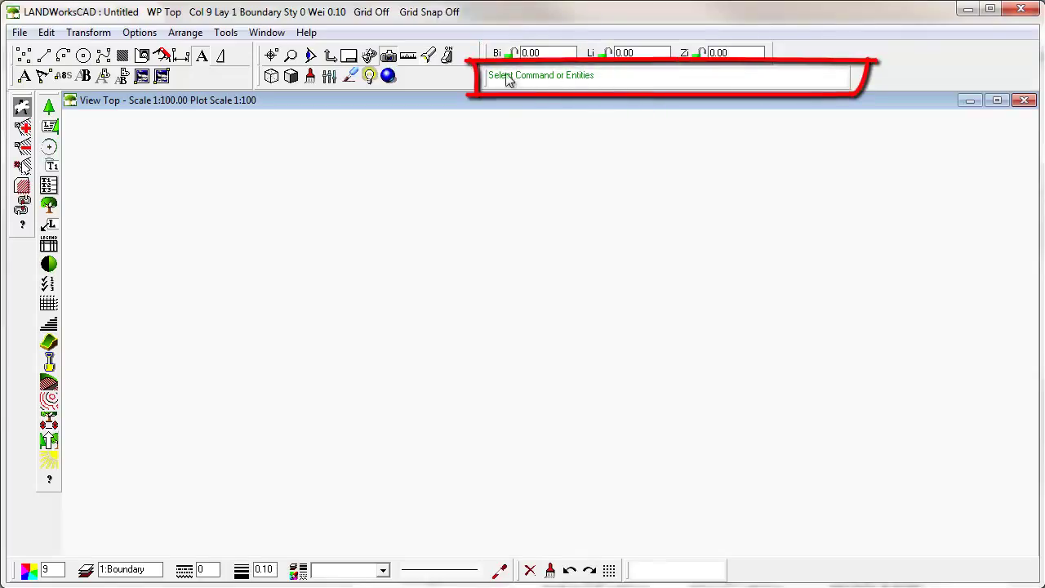
mouse_move(492, 84)
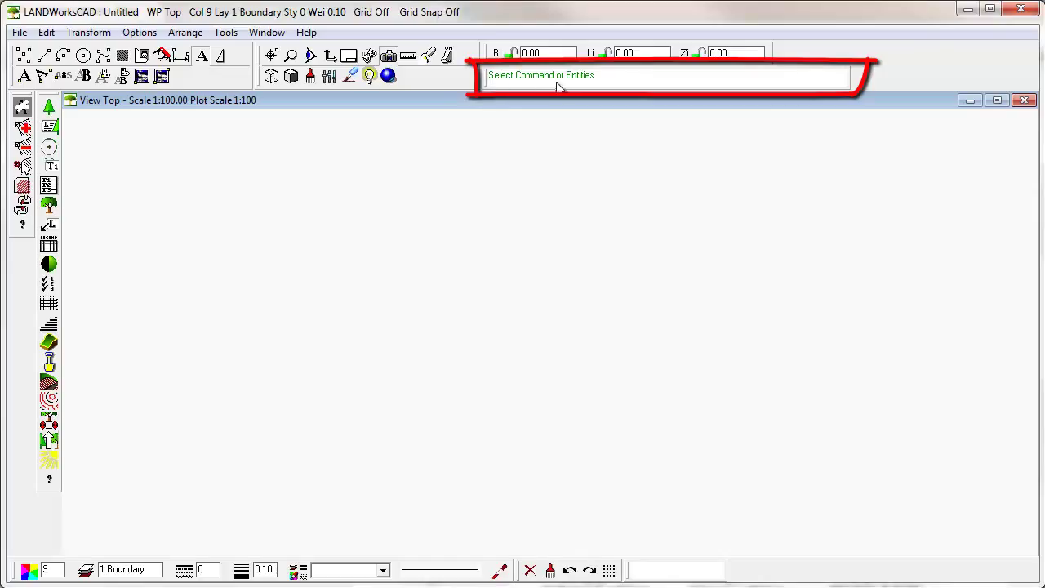
mouse_move(604, 82)
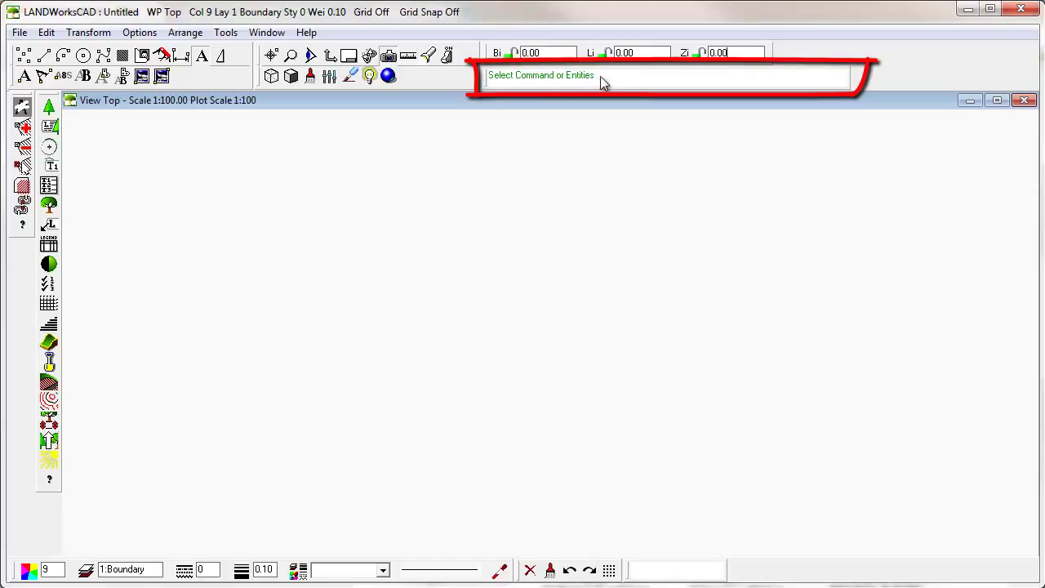
mouse_move(590, 82)
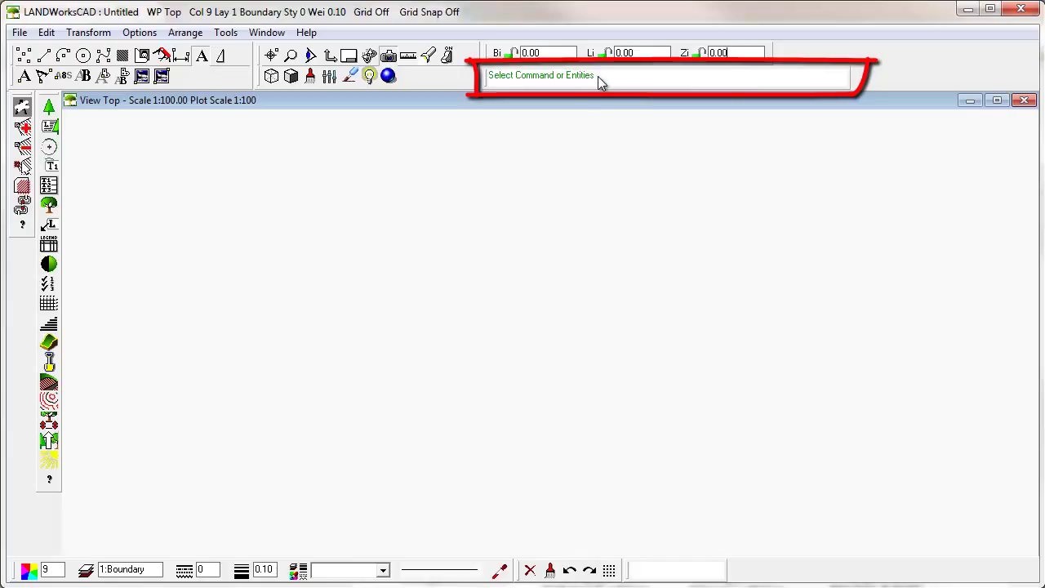
mouse_move(584, 78)
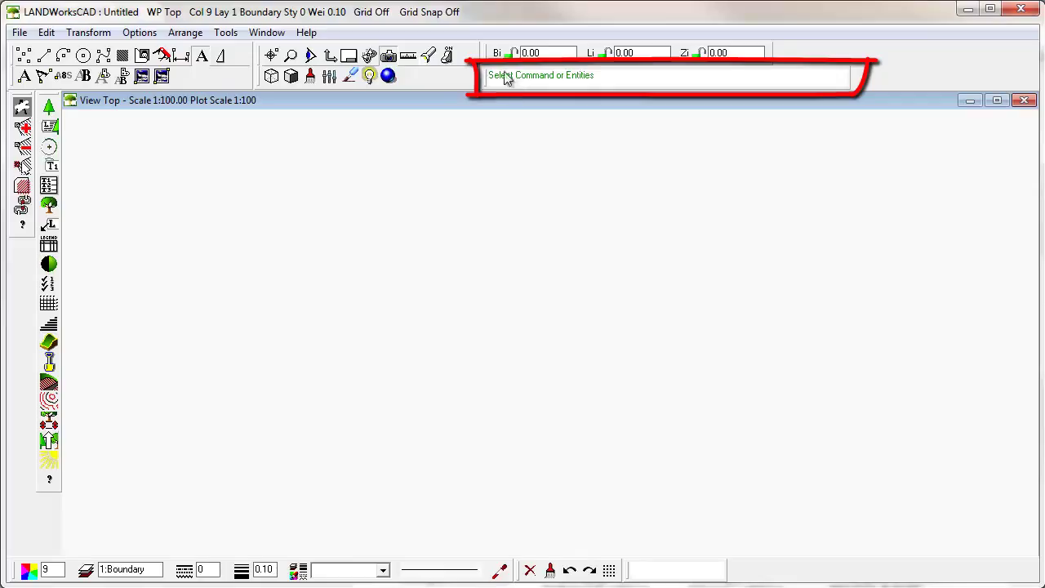
mouse_move(604, 84)
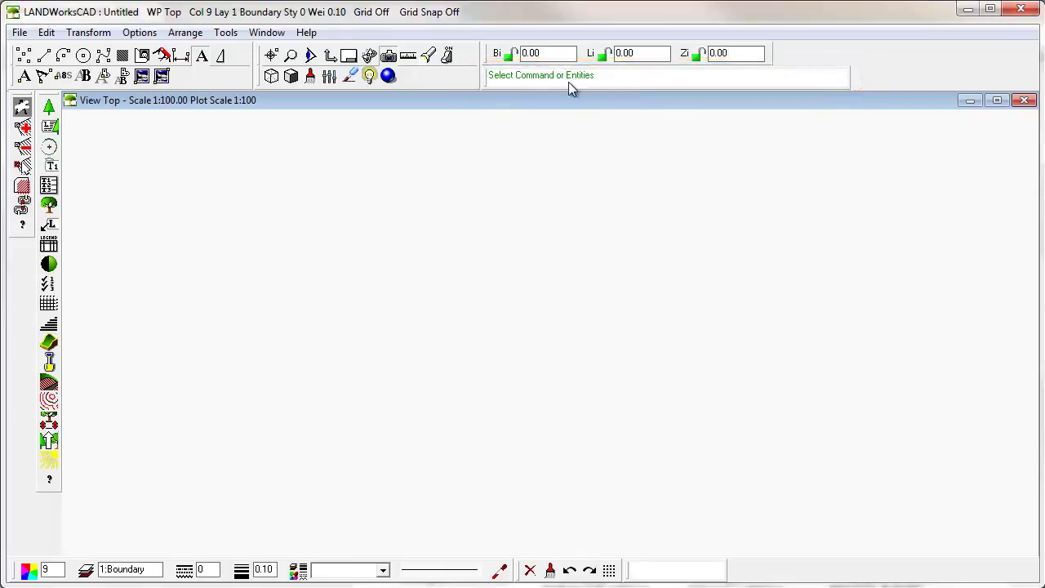
mouse_move(594, 83)
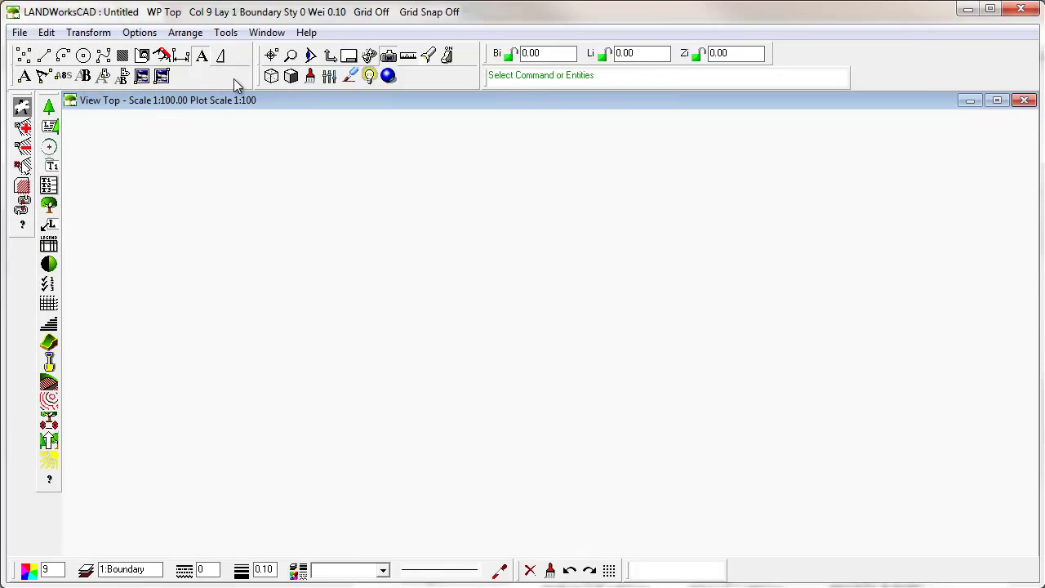
mouse_move(66, 107)
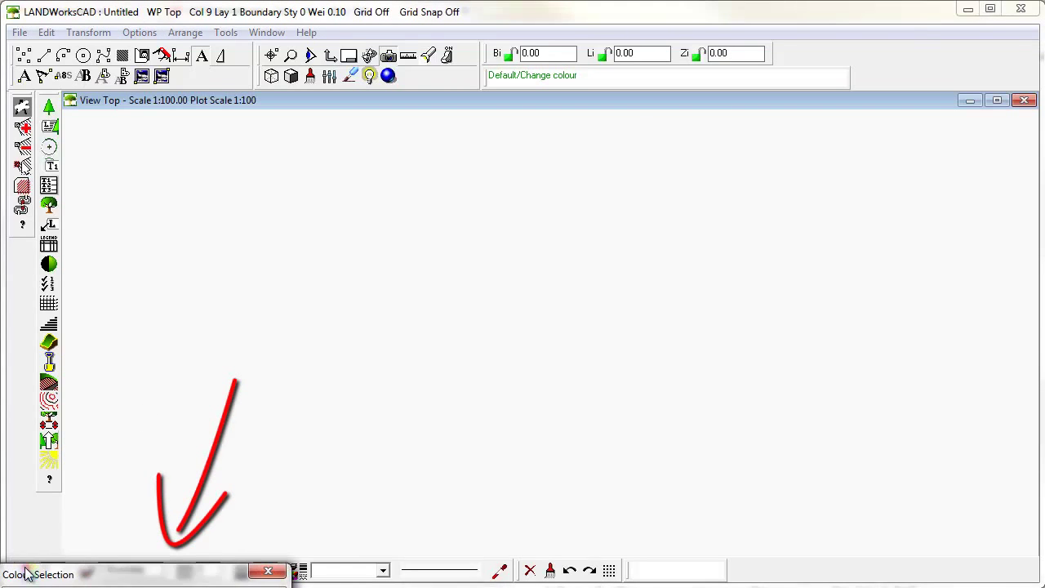
Step: Review the Colour Selection choices for new entities and dismiss them unchanged
left_click(387, 75)
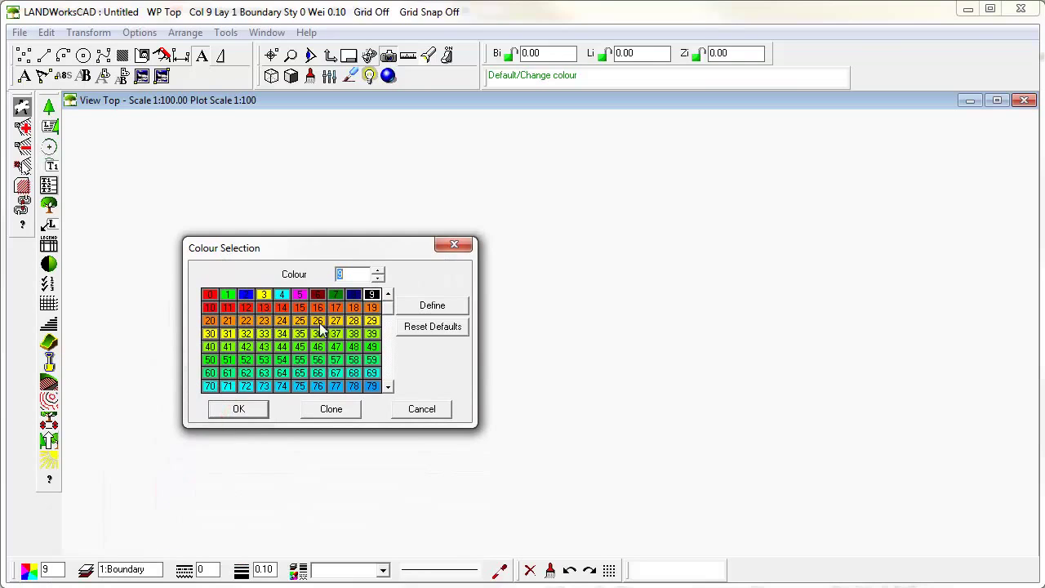
left_click(389, 308)
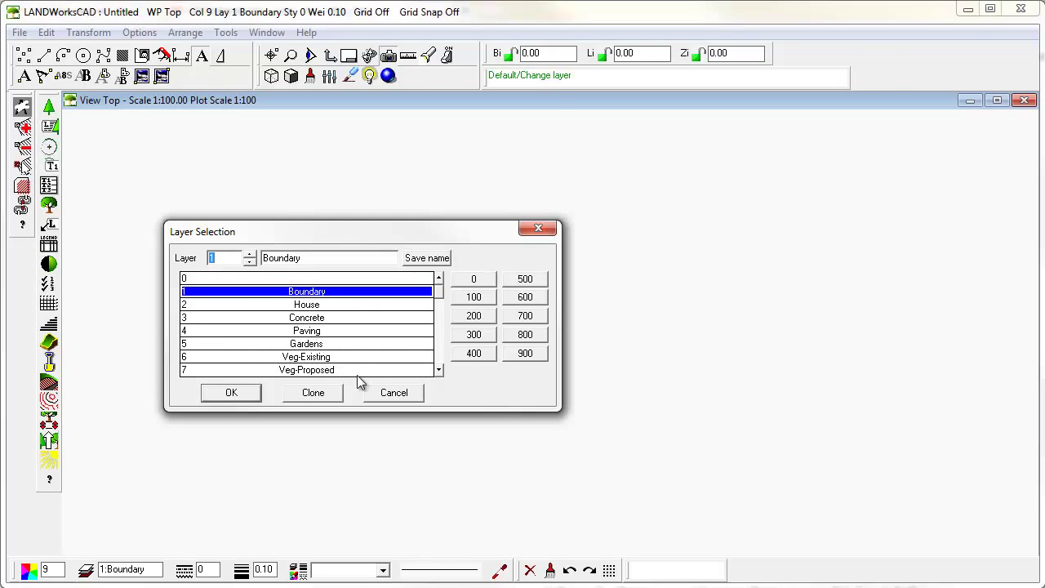
Step: Close Layer Selection, review the Style Selection line styles and leave defaults unchanged
left_click(231, 392)
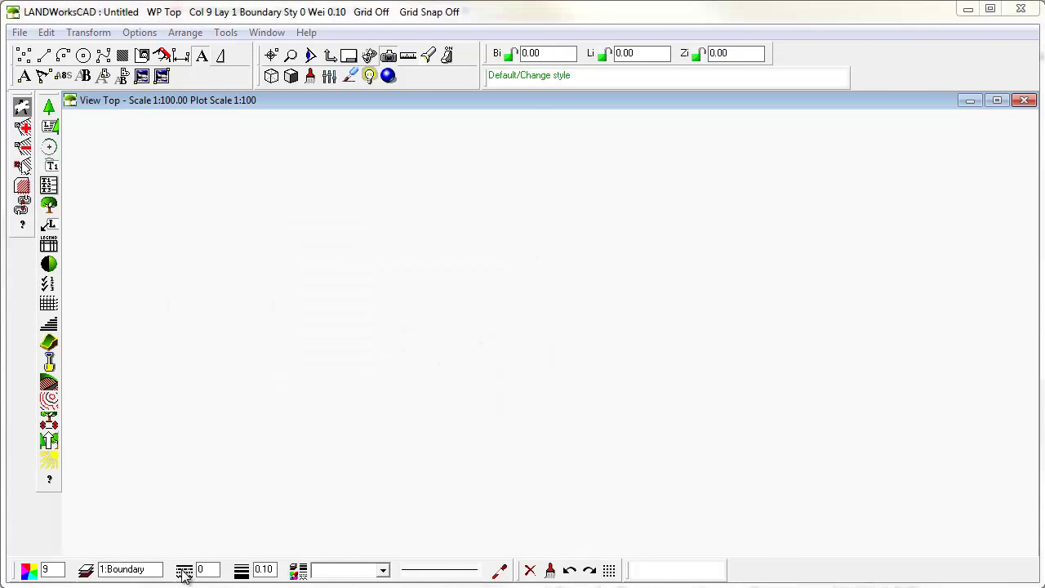
left_click(184, 569)
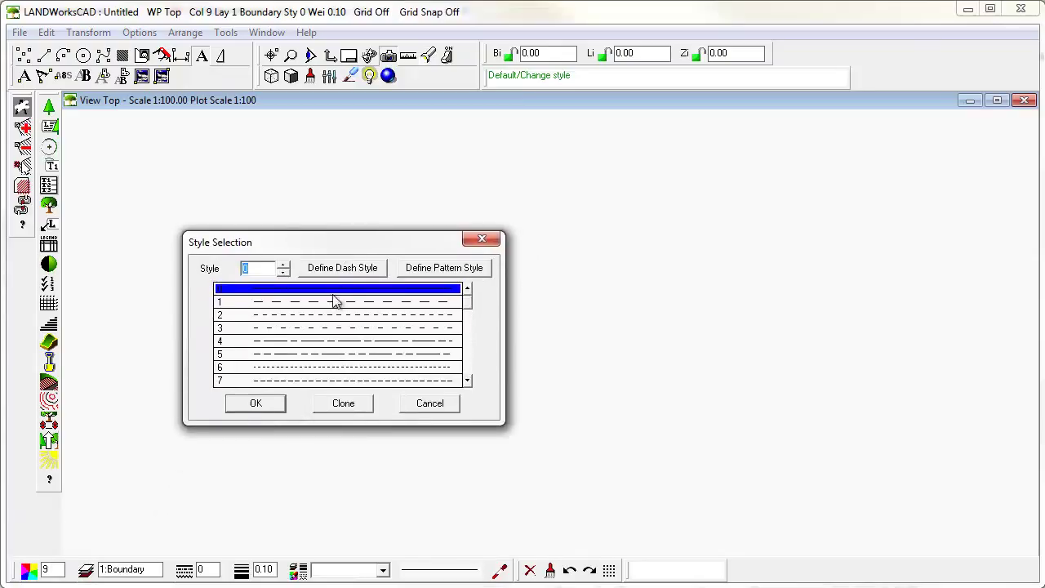
left_click(334, 315)
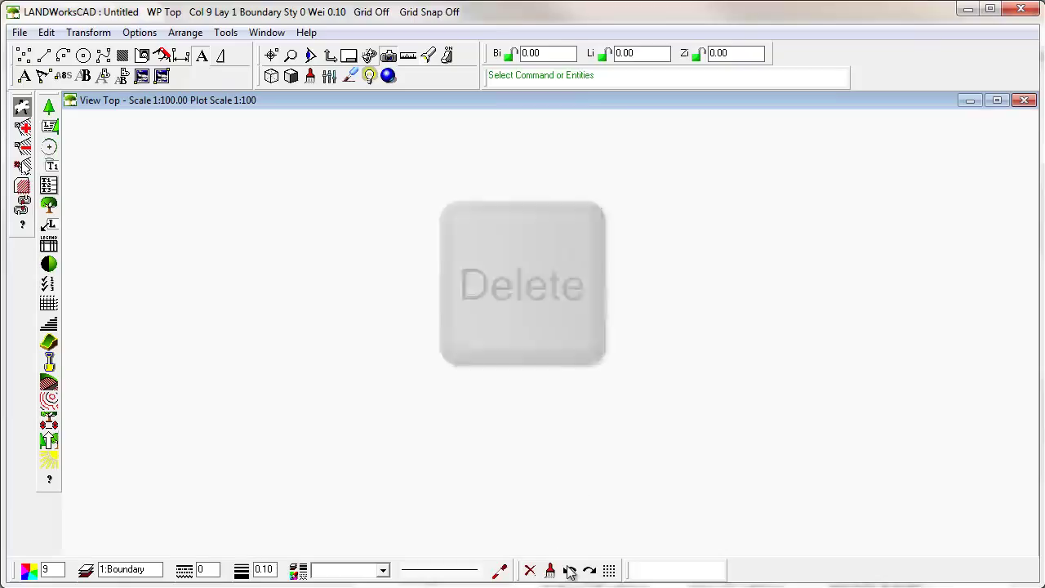
key("ctrl+z")
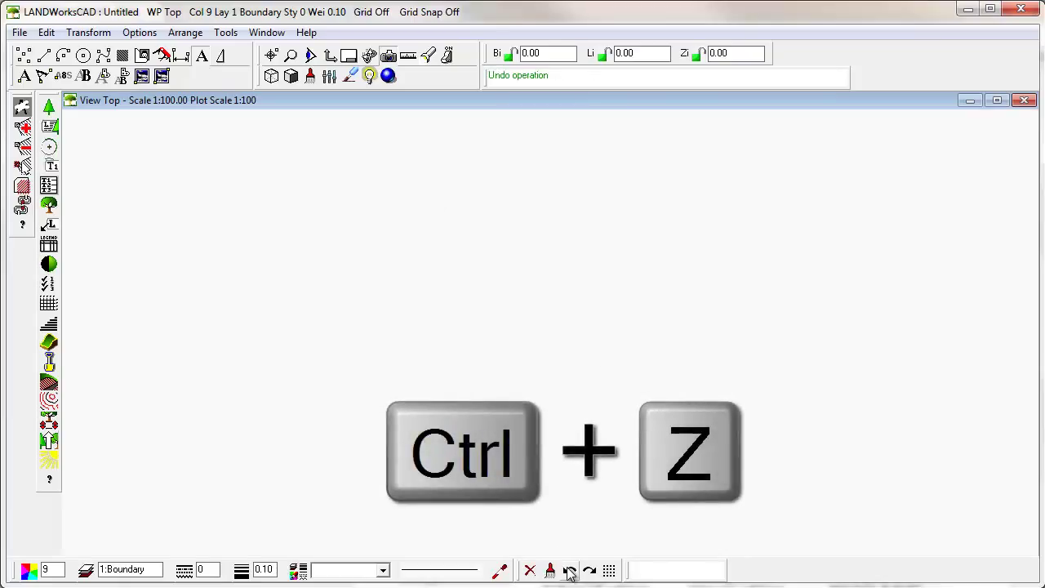
key("ctrl+z")
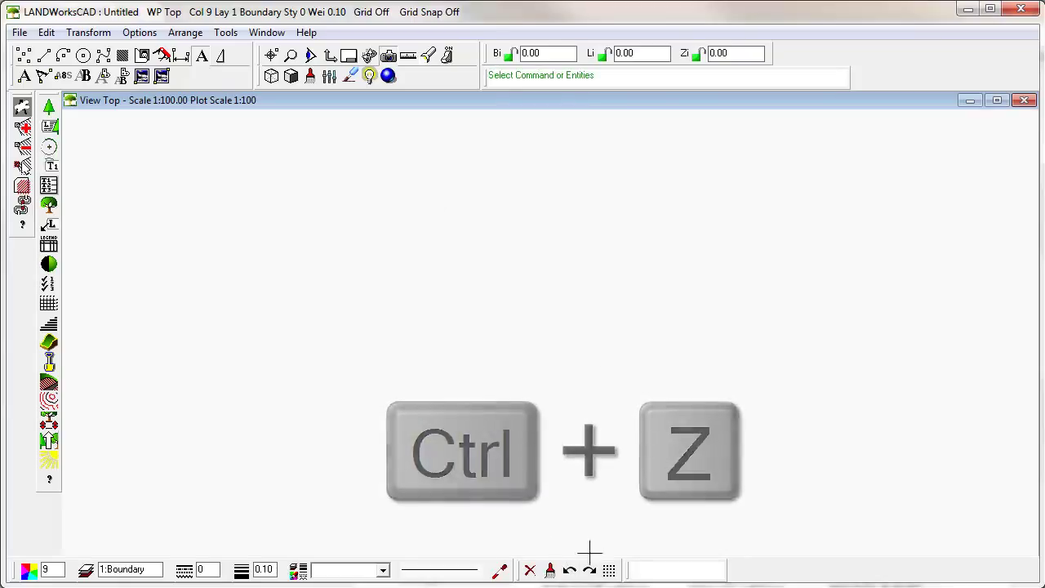
key("ctrl+z")
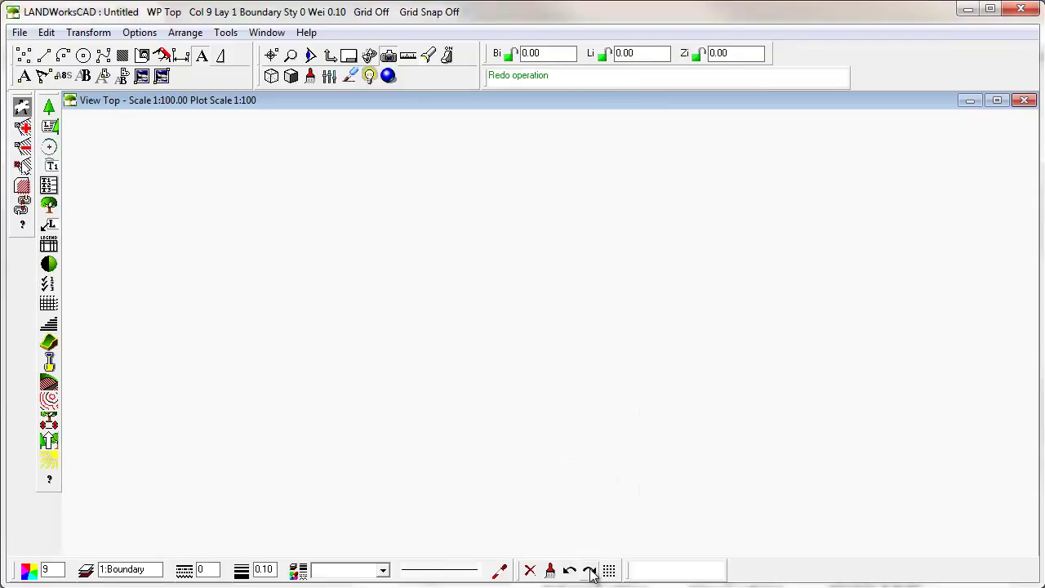
mouse_move(590, 572)
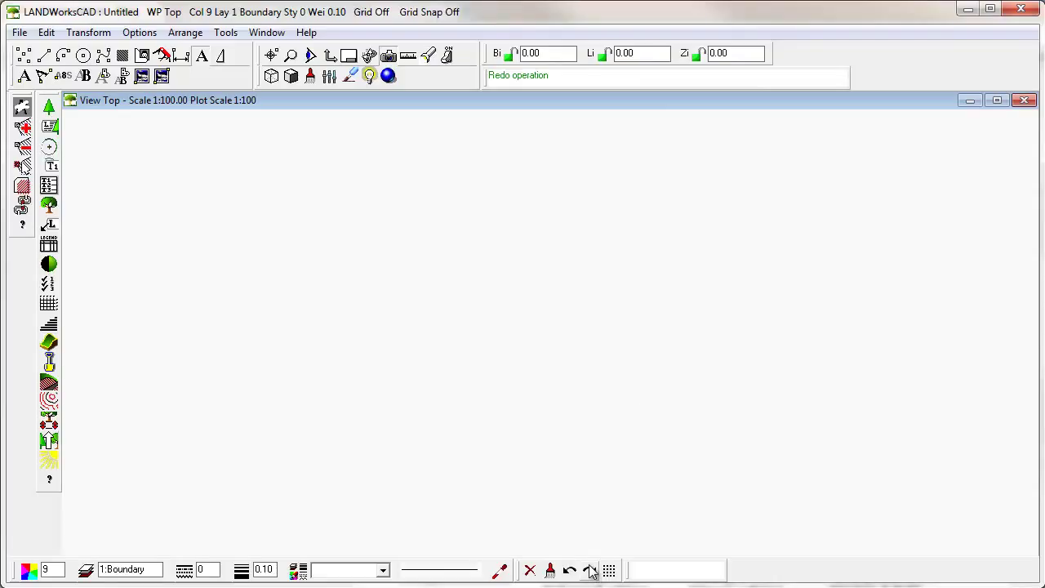
left_click(588, 569)
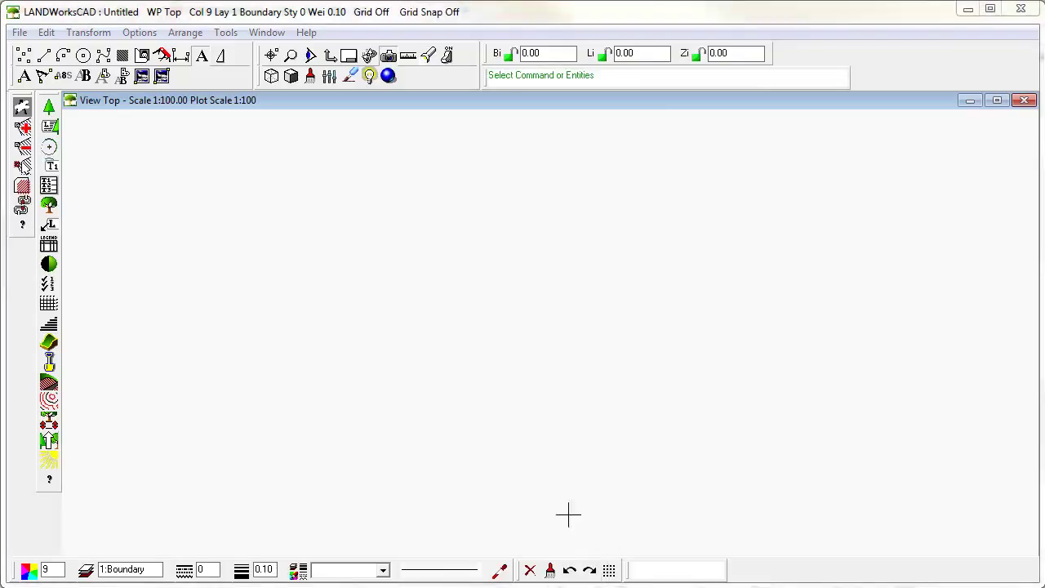
Step: Browse the Line and Circle command flyouts, ending on the line drawing commands
left_click(45, 55)
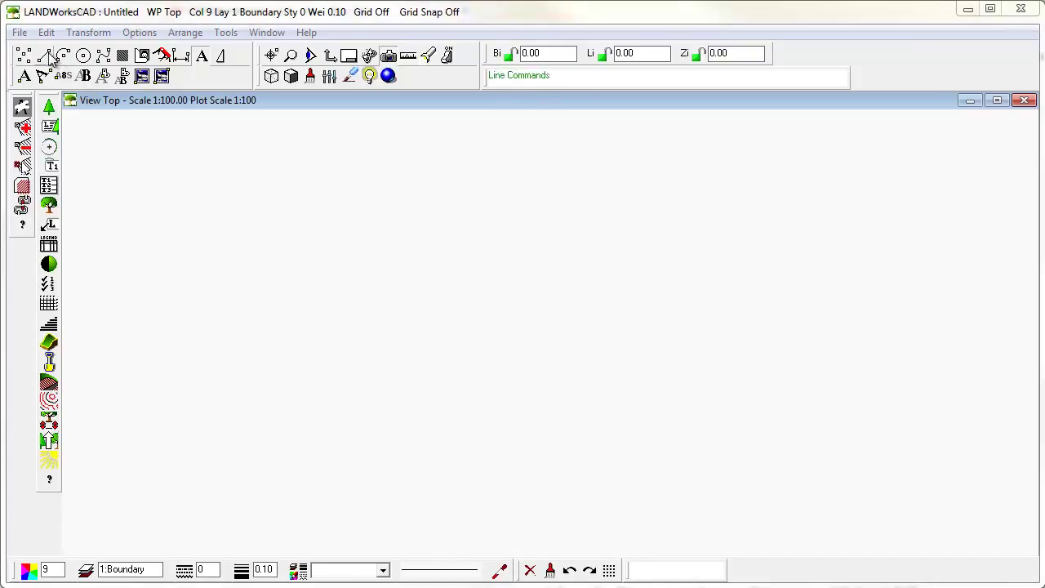
mouse_move(43, 55)
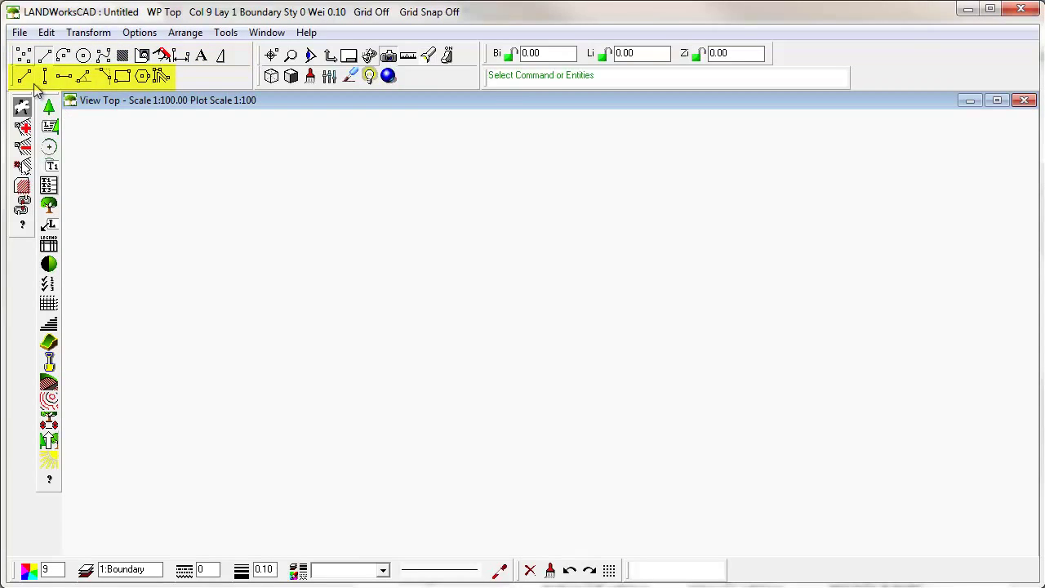
left_click(81, 76)
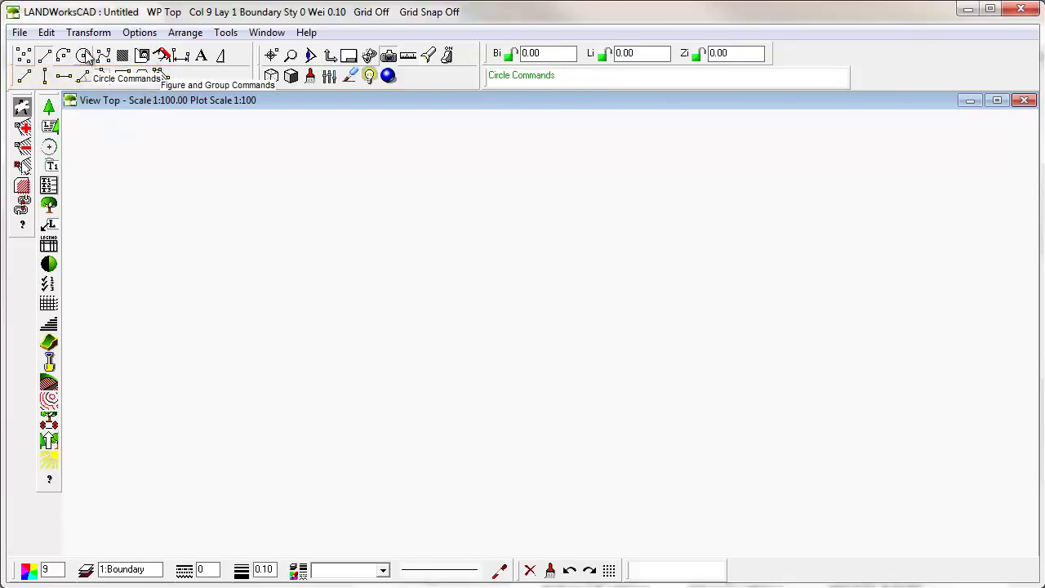
left_click(84, 56)
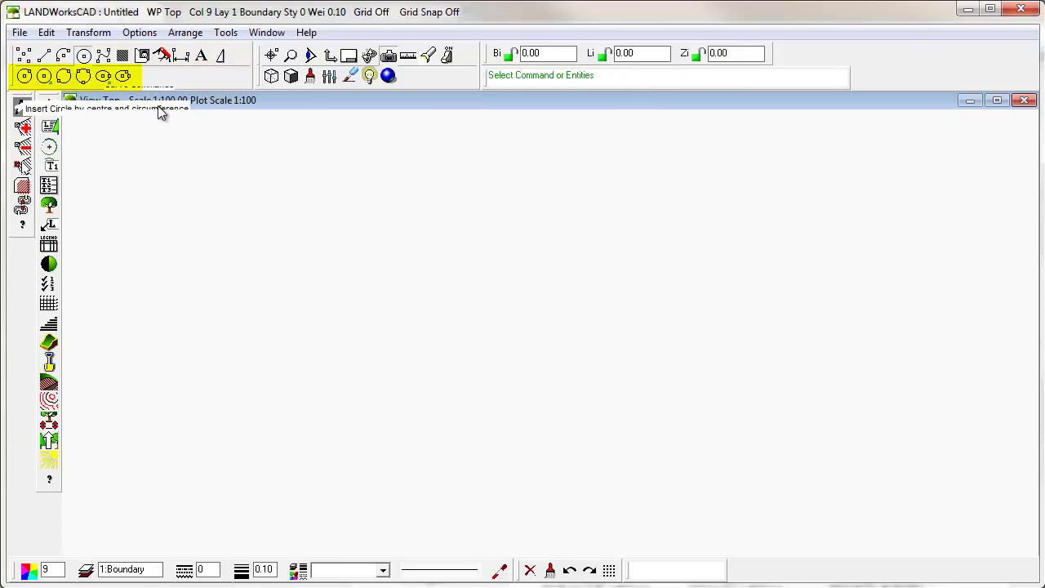
left_click(84, 56)
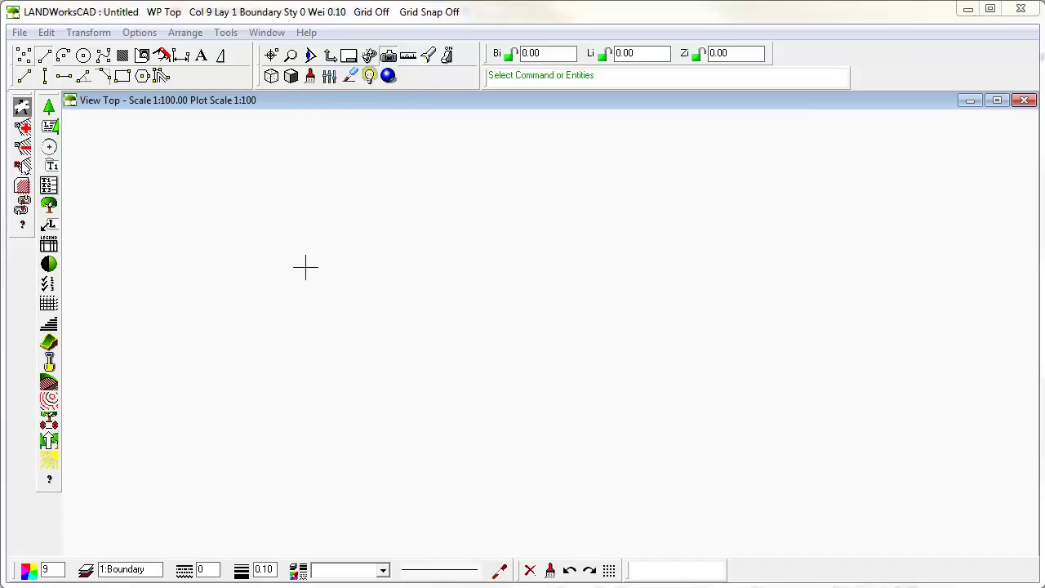
mouse_move(735, 319)
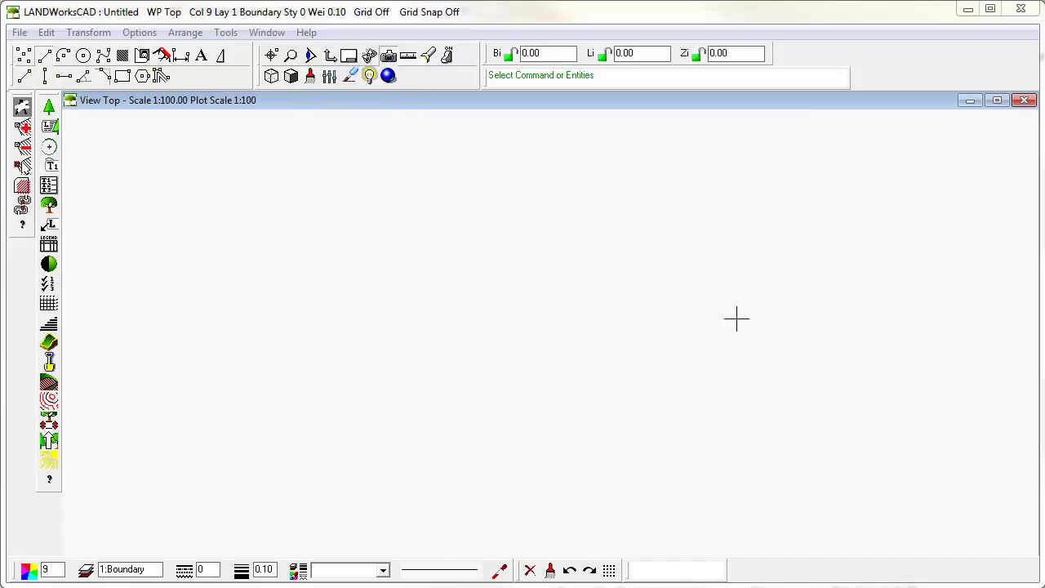
mouse_move(736, 328)
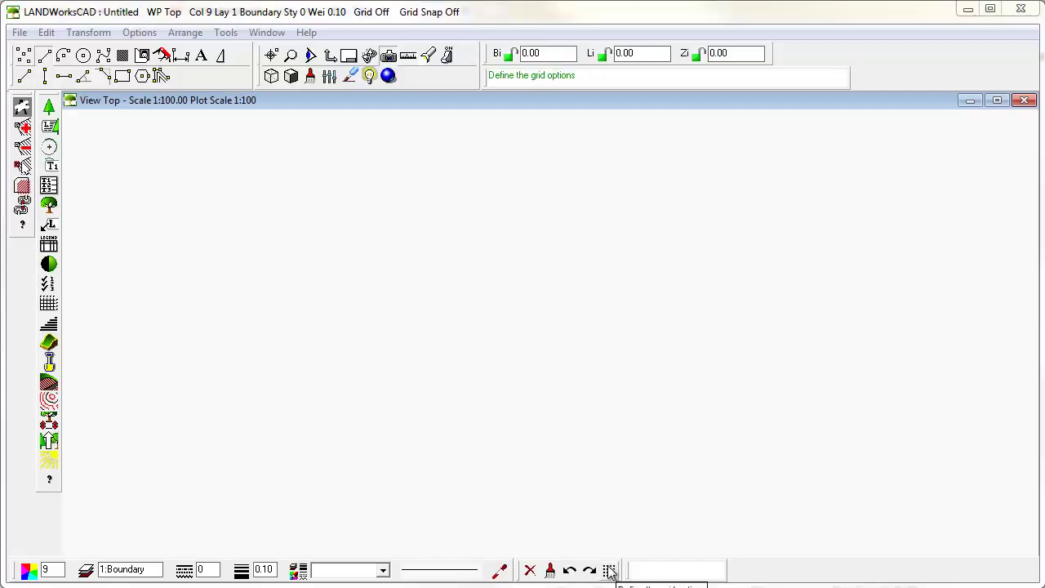
Step: In Grid Options with spacing 100, turn on Snap to grid and Display grid
left_click(609, 569)
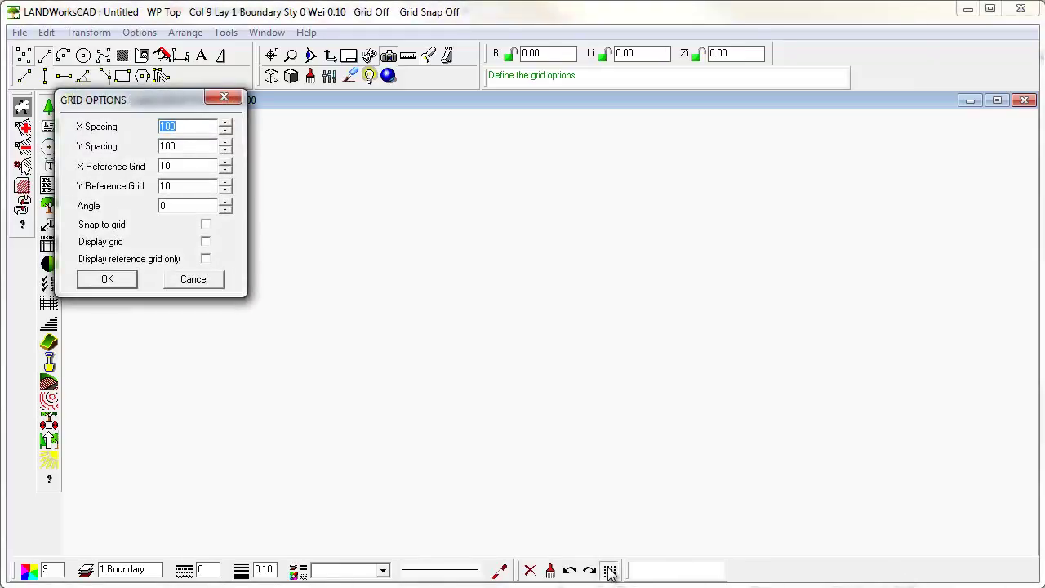
mouse_move(150, 108)
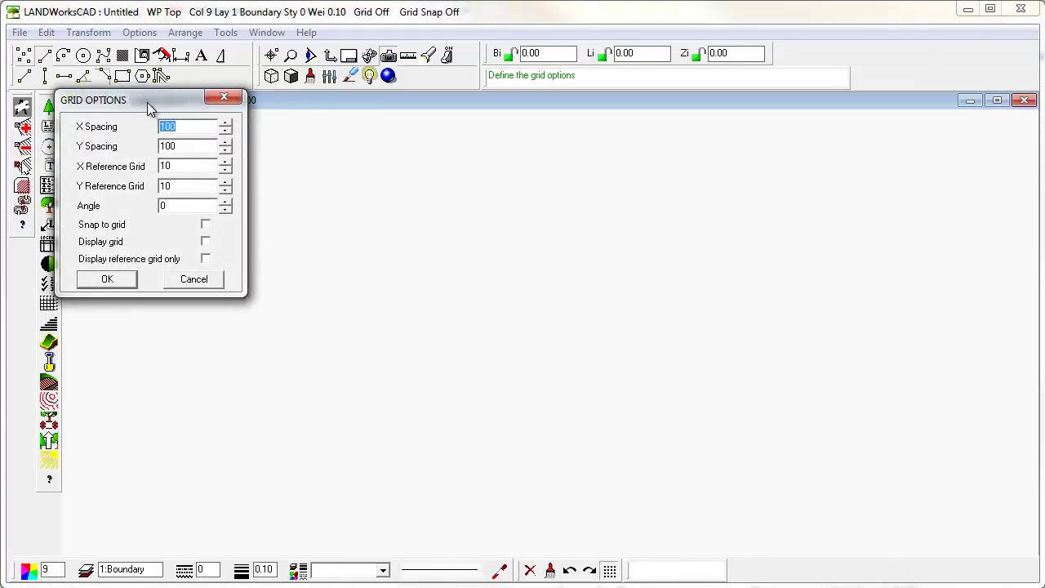
left_click_drag(147, 100, 318, 149)
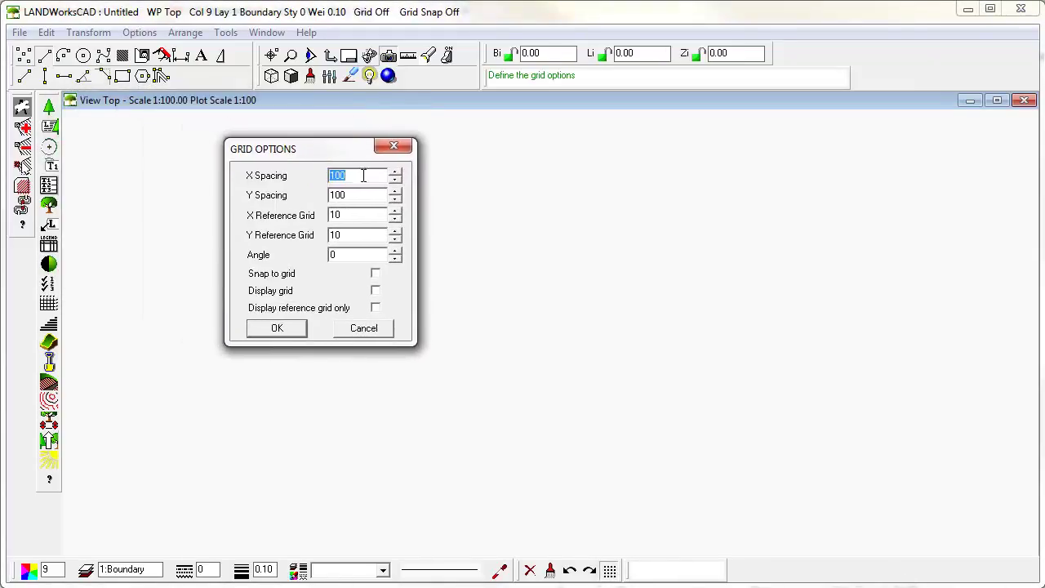
mouse_move(507, 198)
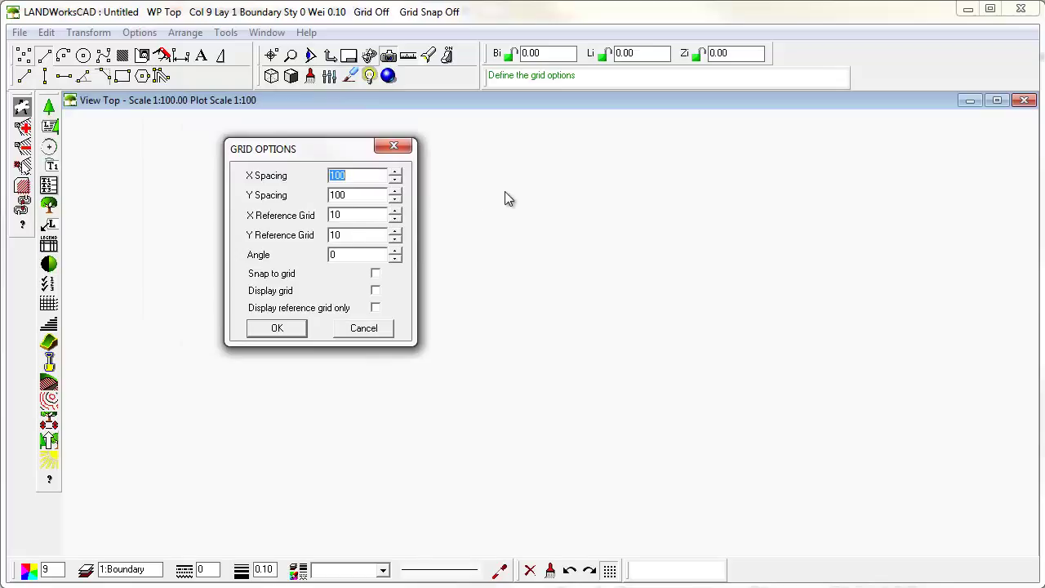
mouse_move(494, 327)
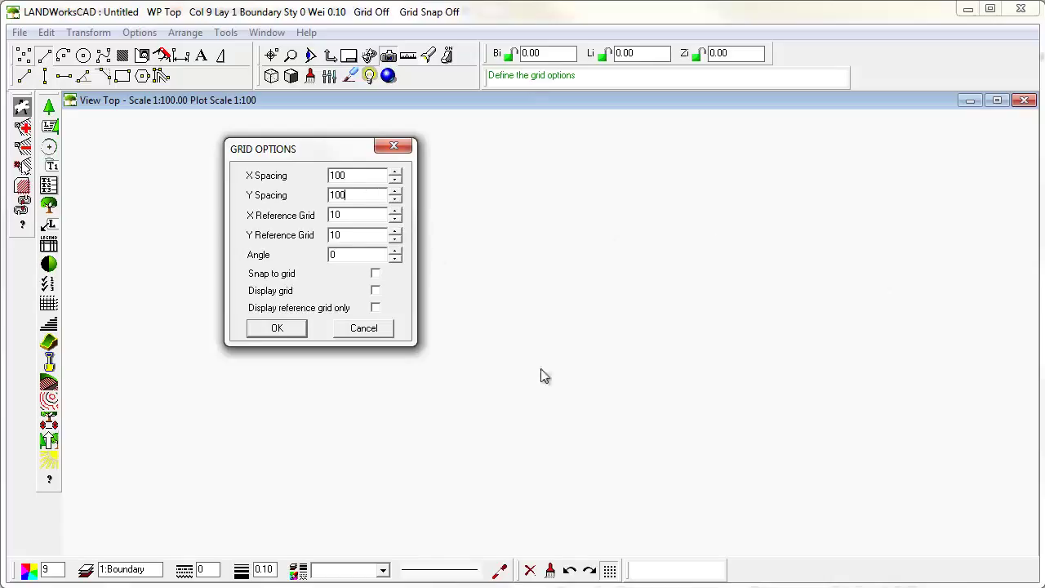
mouse_move(545, 447)
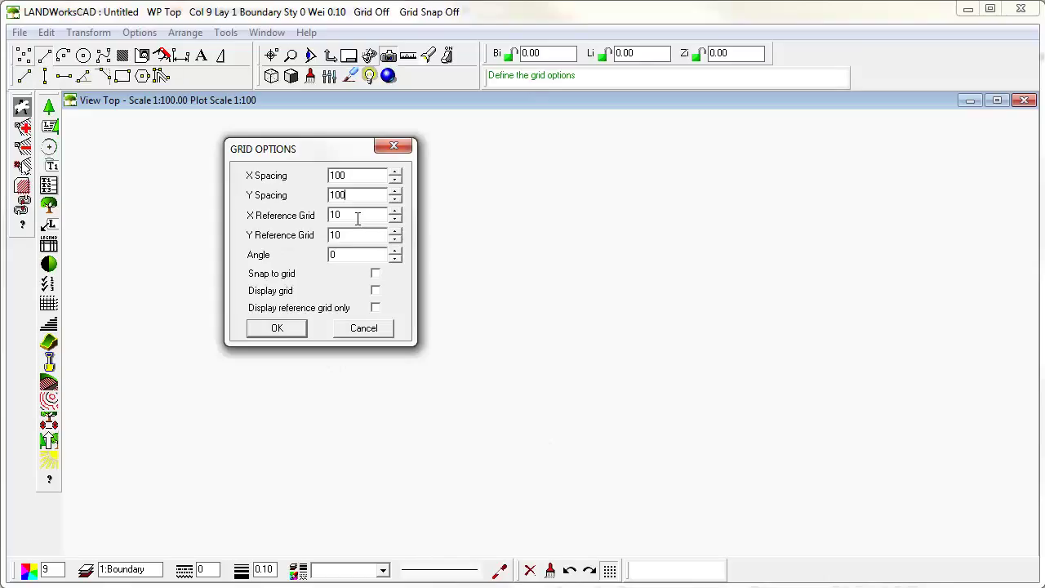
mouse_move(359, 195)
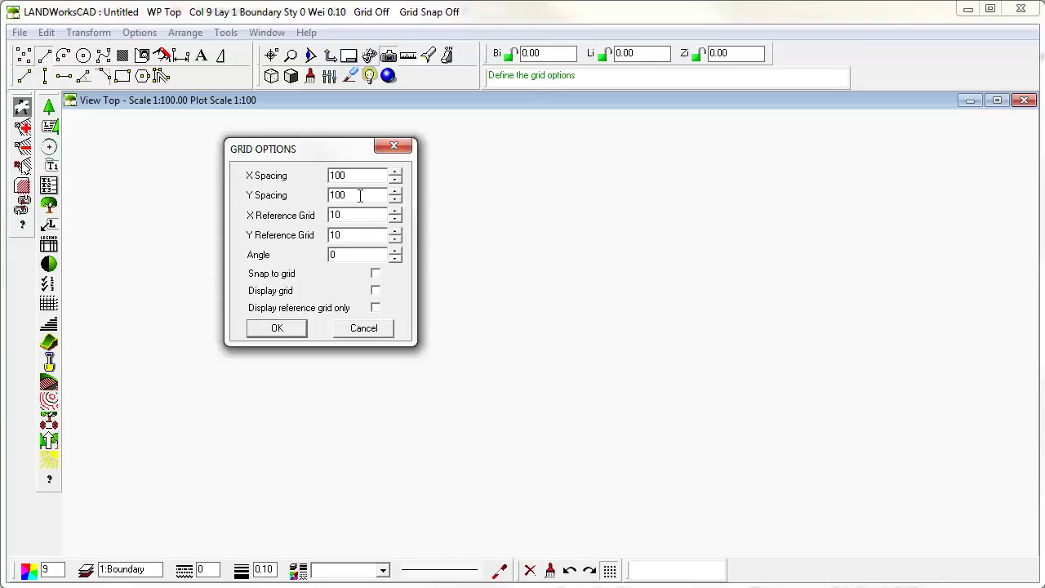
mouse_move(304, 281)
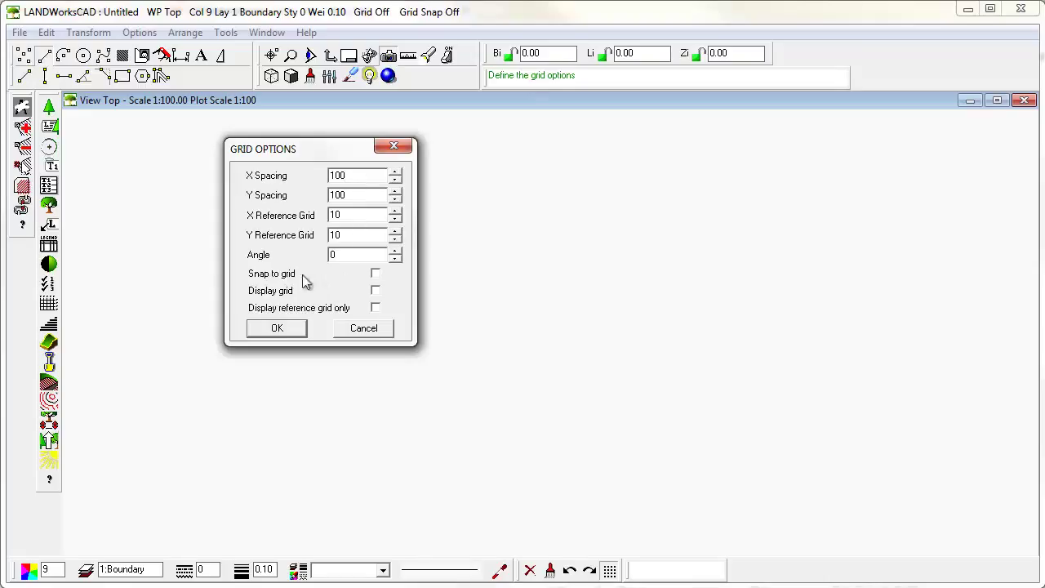
left_click(375, 273)
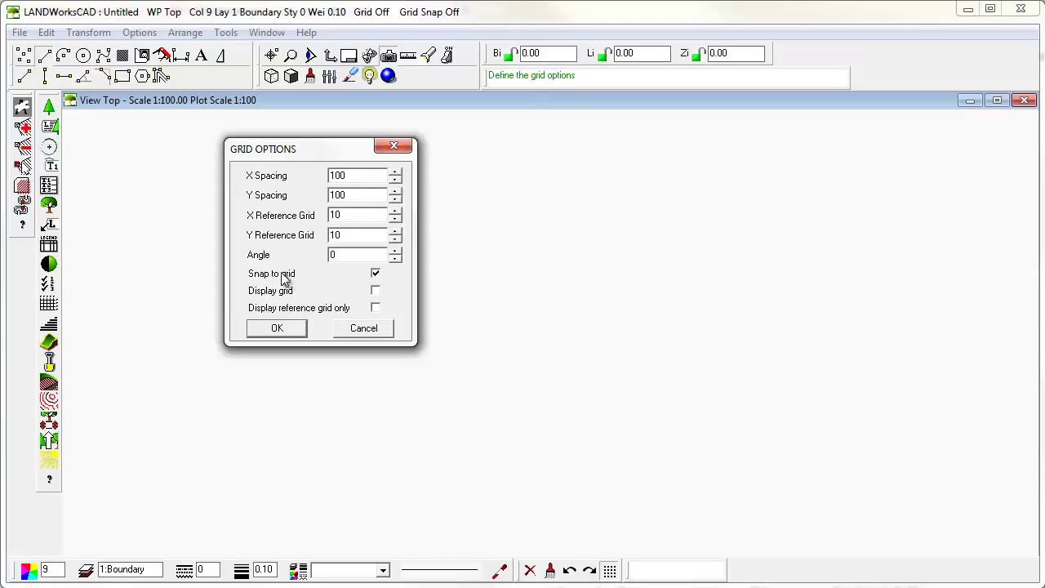
left_click(375, 290)
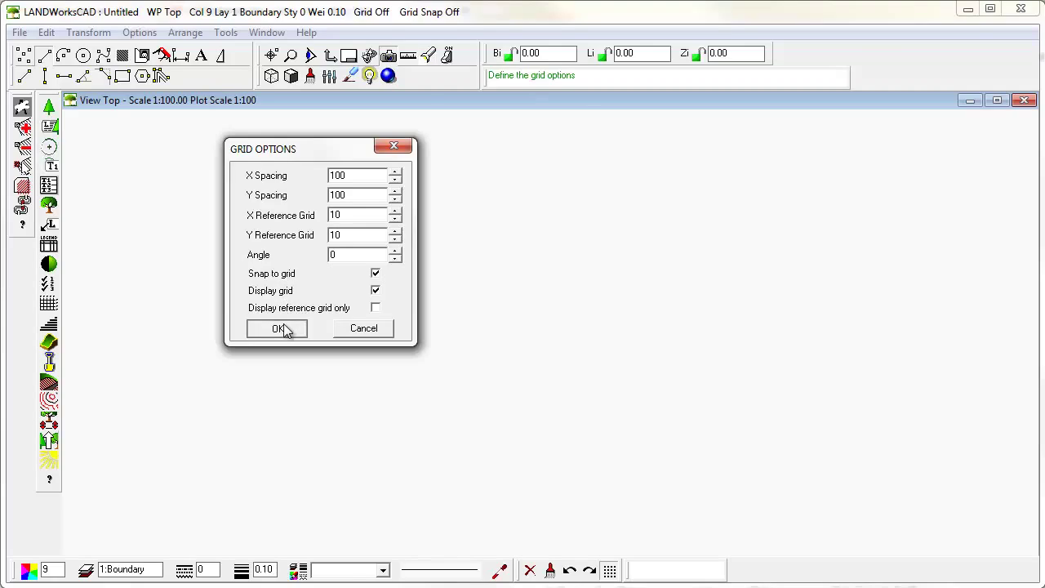
Step: Confirm the grid settings and zoom in and out to inspect the grid points
left_click(277, 328)
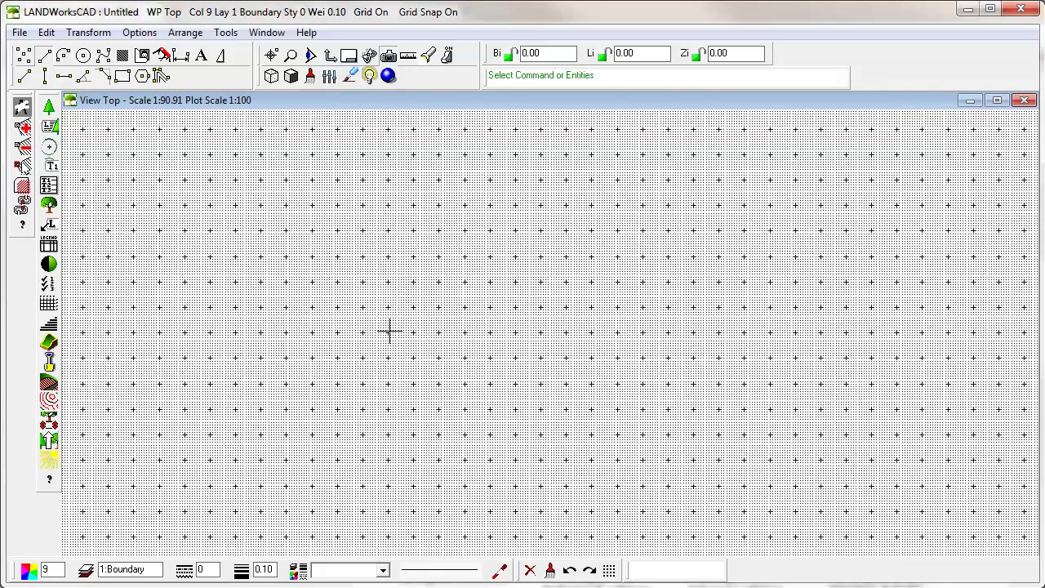
mouse_move(484, 337)
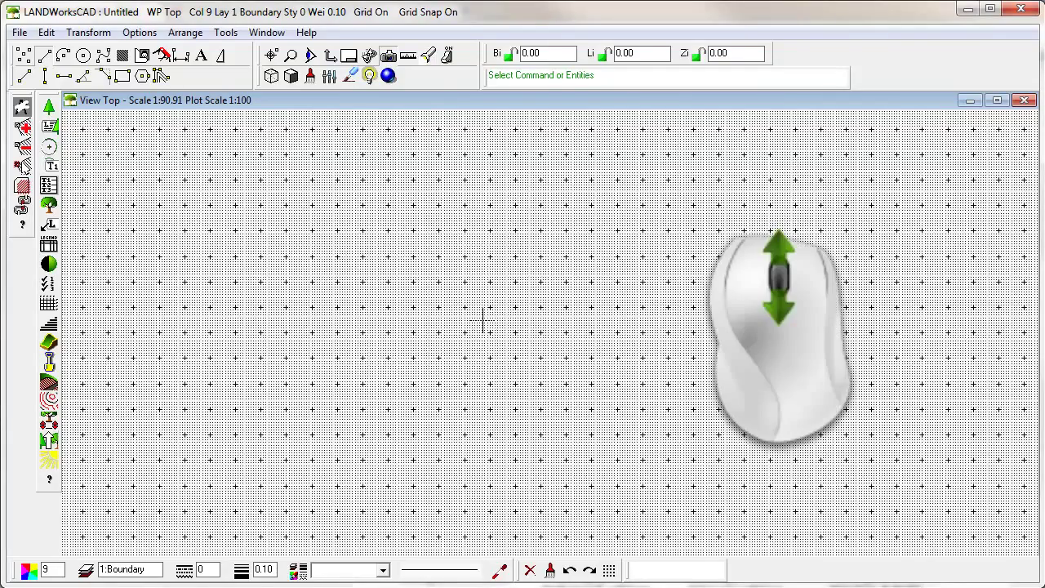
scroll("up", 3)
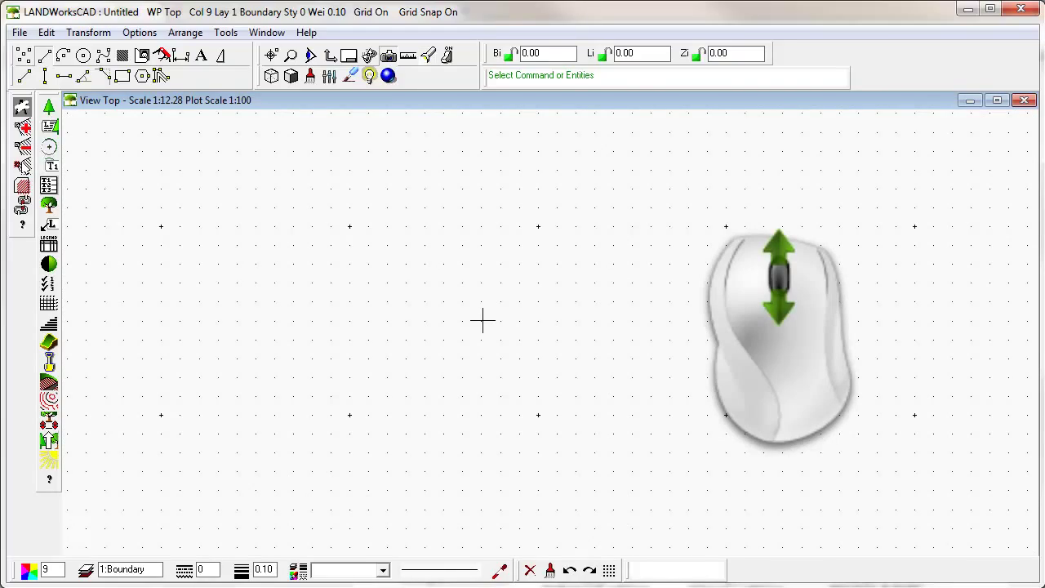
scroll("down", 3)
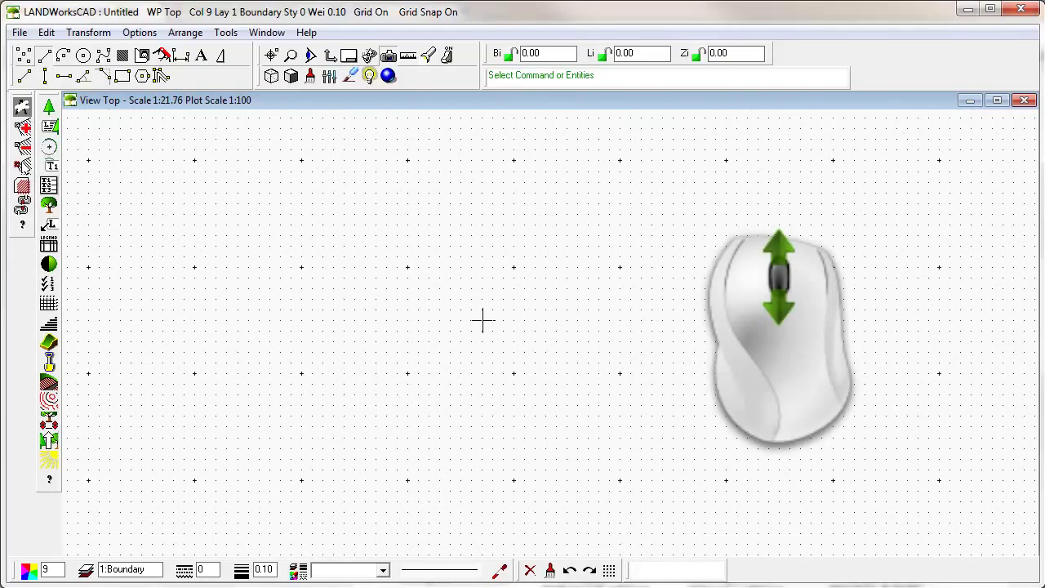
scroll("down", 3)
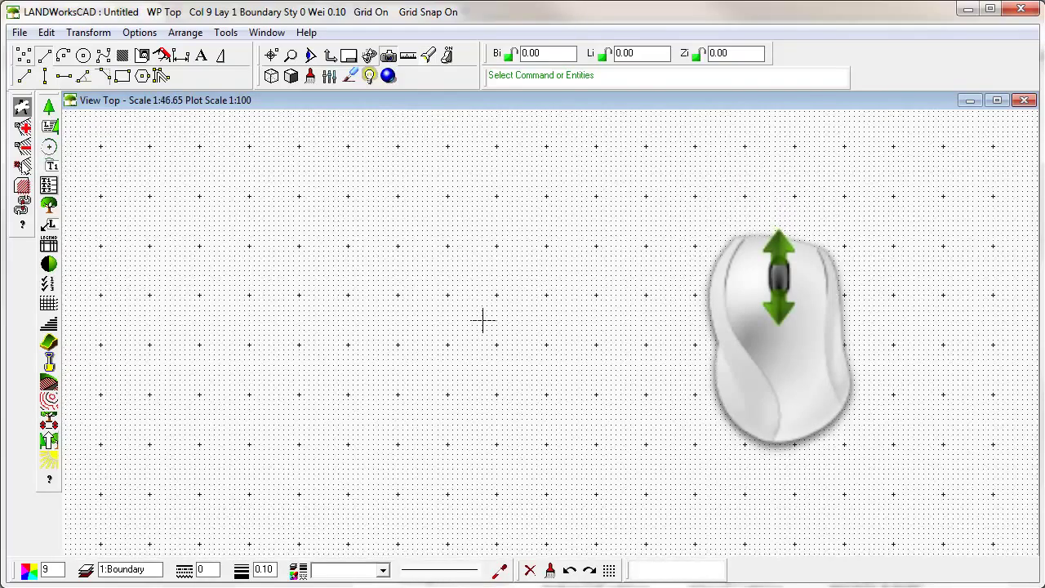
scroll("down", 3)
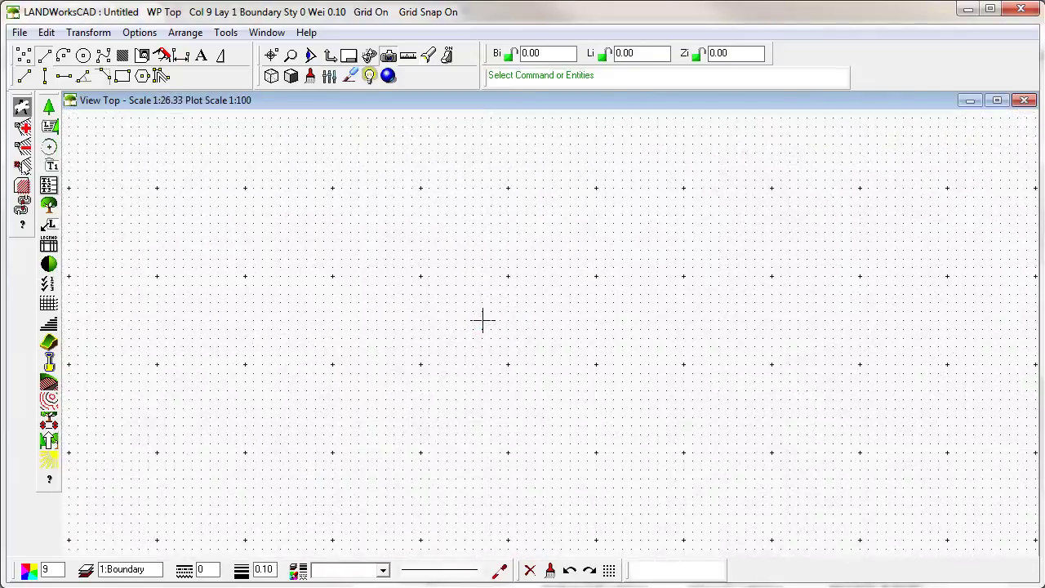
mouse_move(422, 293)
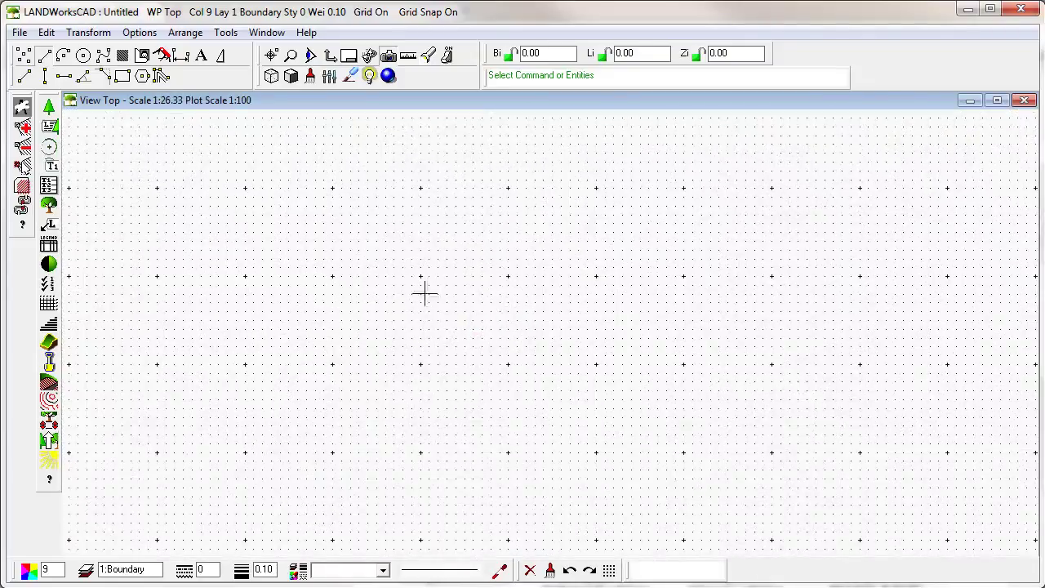
mouse_move(45, 55)
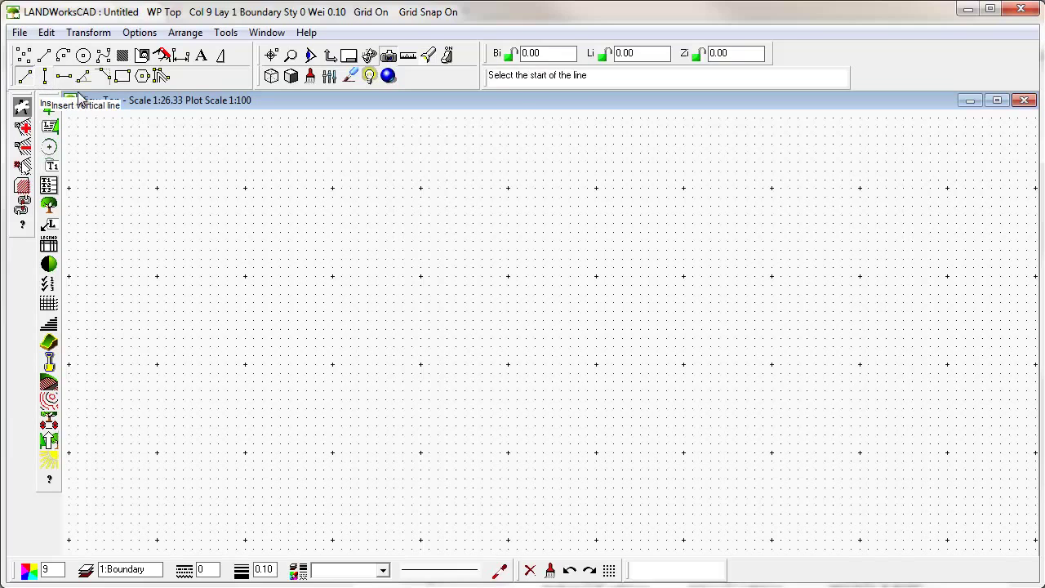
mouse_move(257, 272)
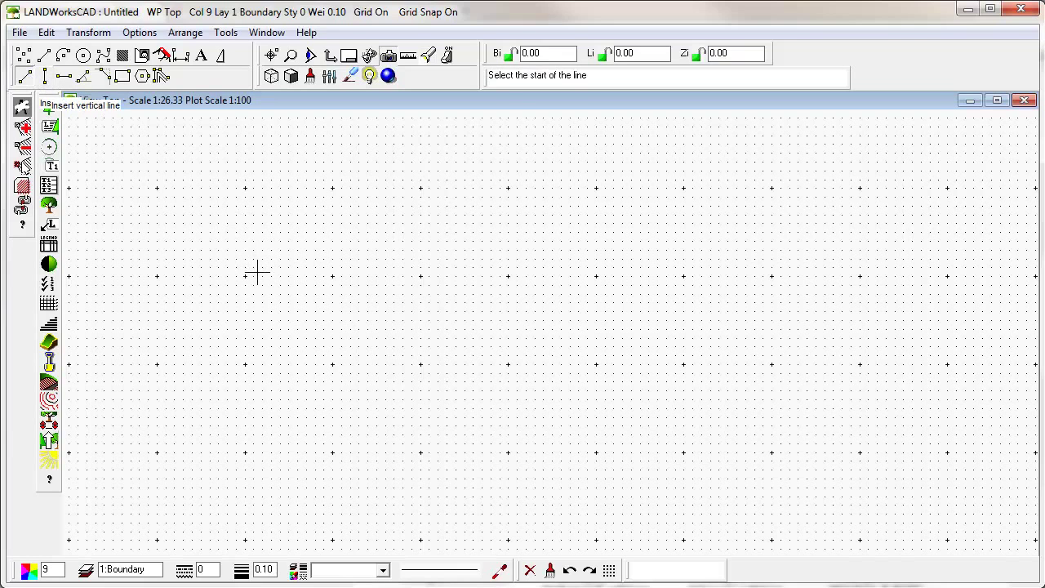
Step: Start the boundary outline at a grid point and draw the first stepped segments across the top
left_click(257, 273)
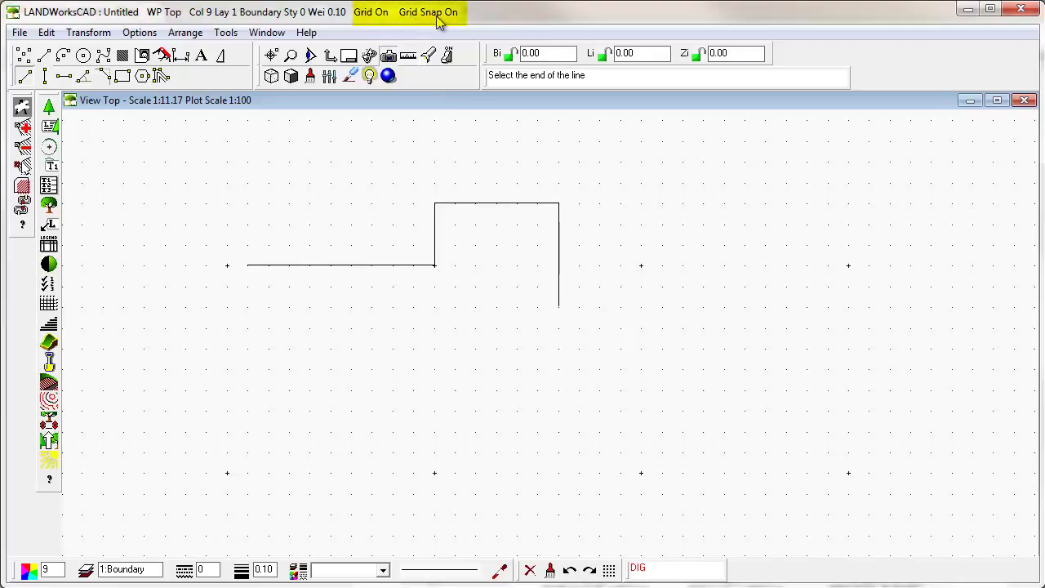
mouse_move(459, 24)
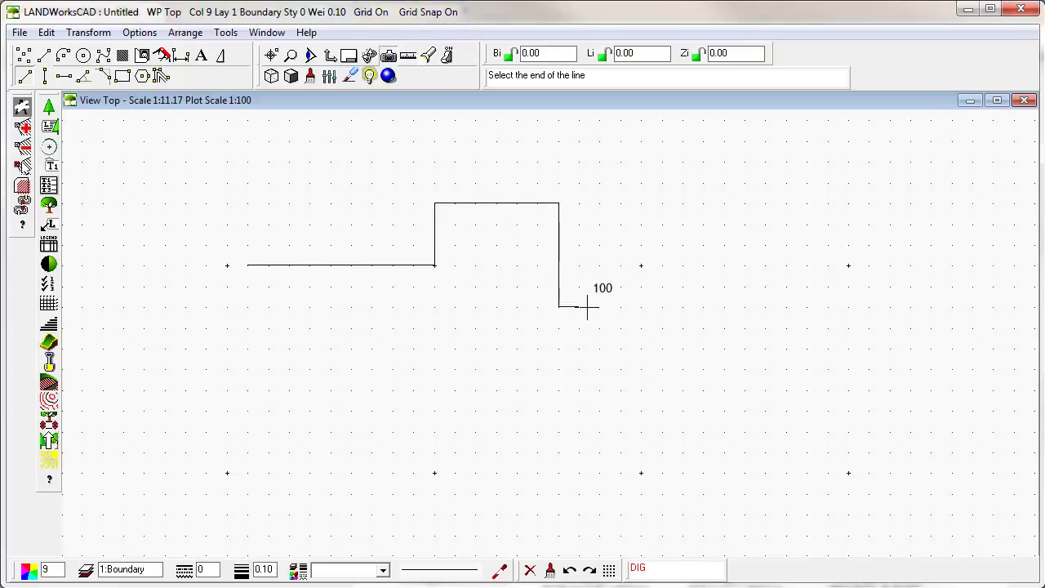
mouse_move(622, 304)
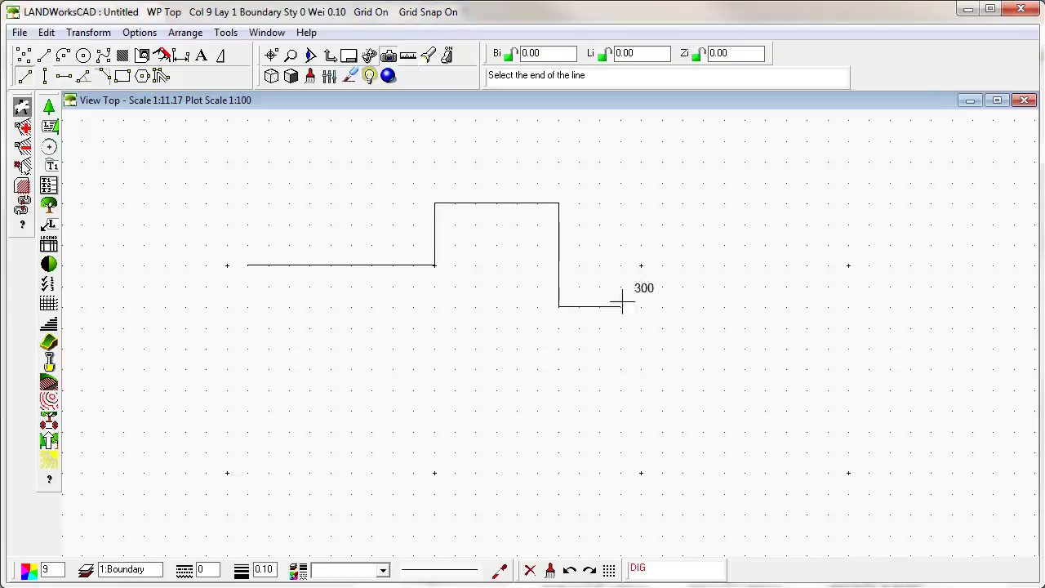
mouse_move(643, 305)
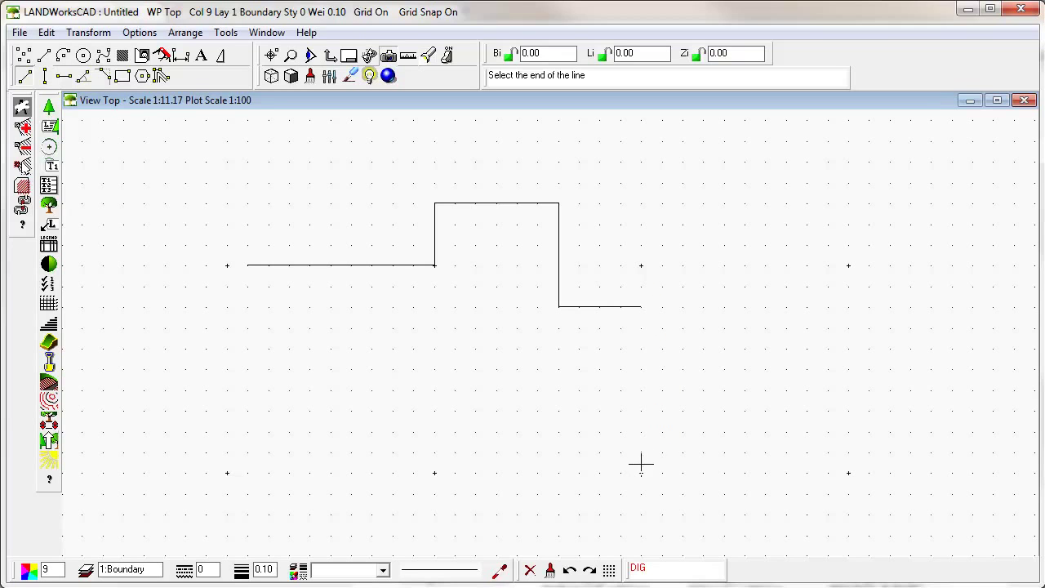
Step: Continue the outline down the right, along the bottom and up the left back to the start
scroll("down", 3)
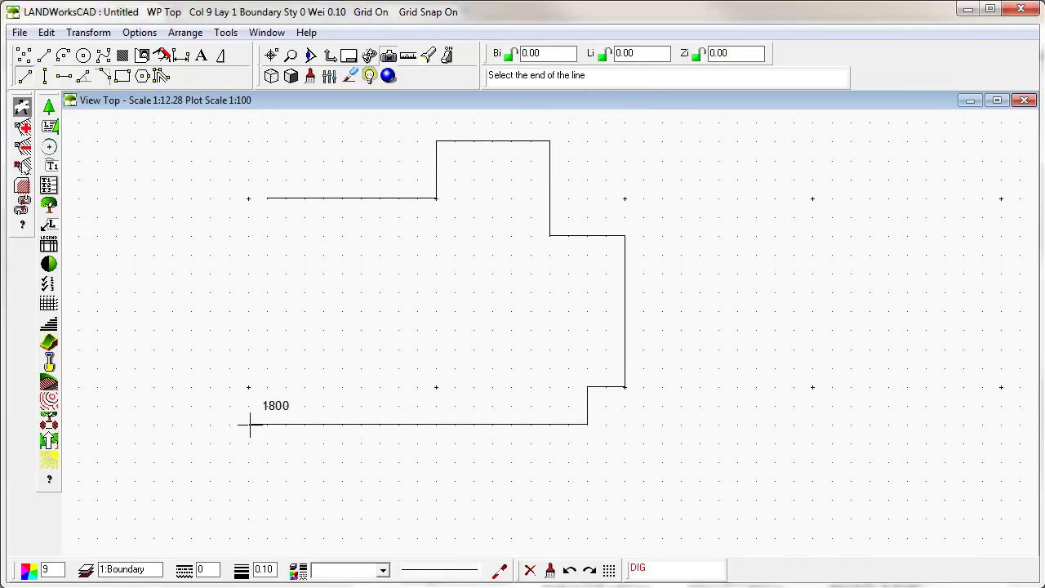
left_click(249, 260)
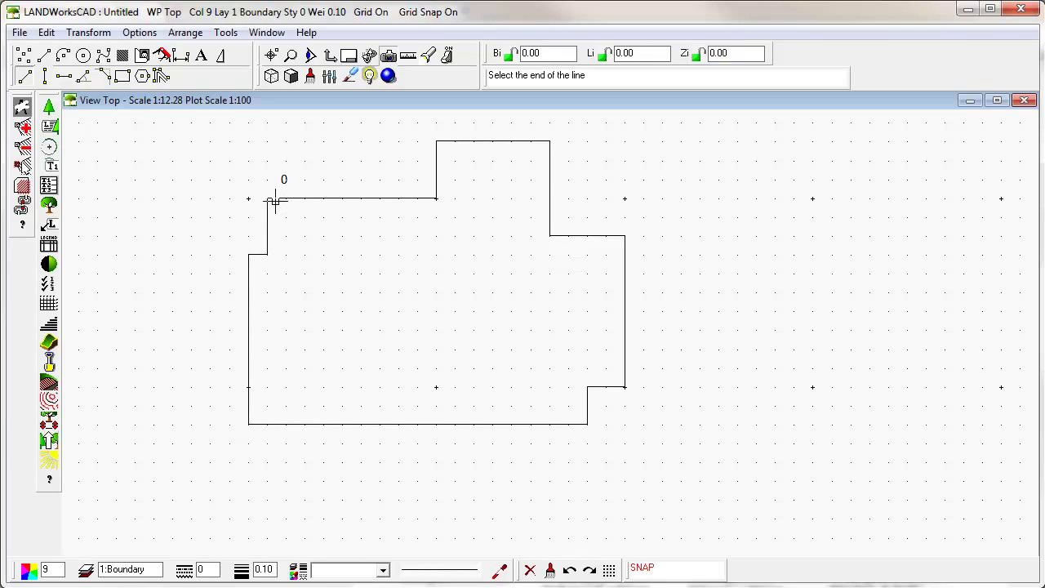
mouse_move(196, 169)
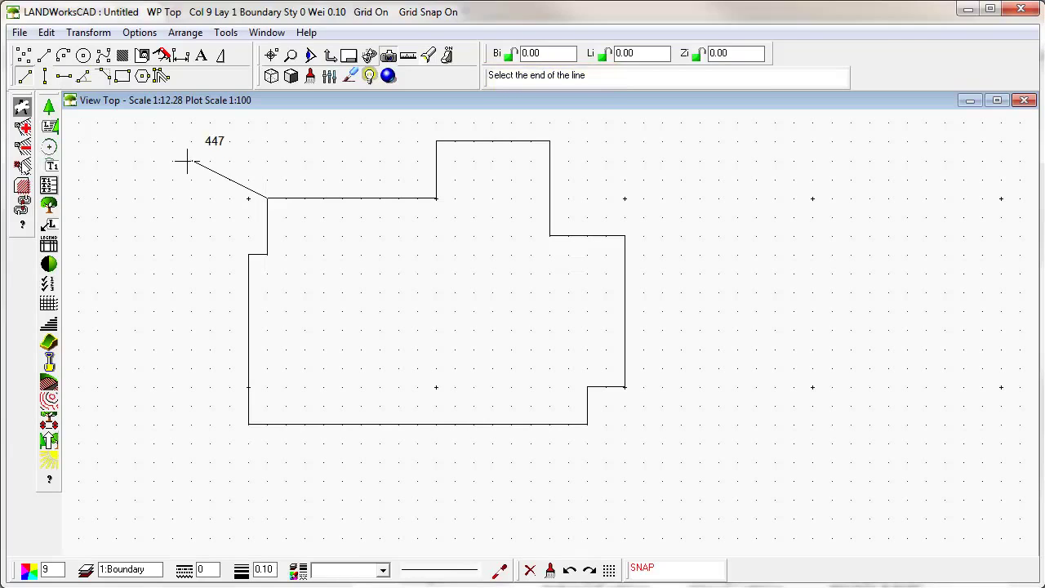
mouse_move(209, 161)
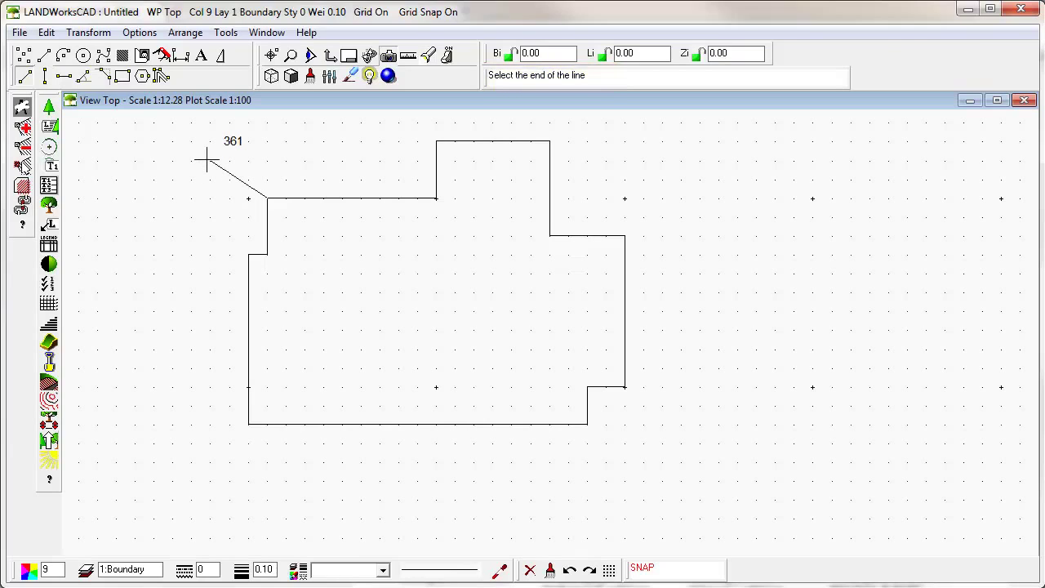
Step: End the line command so the closed boundary outline is finished
right_click(207, 161)
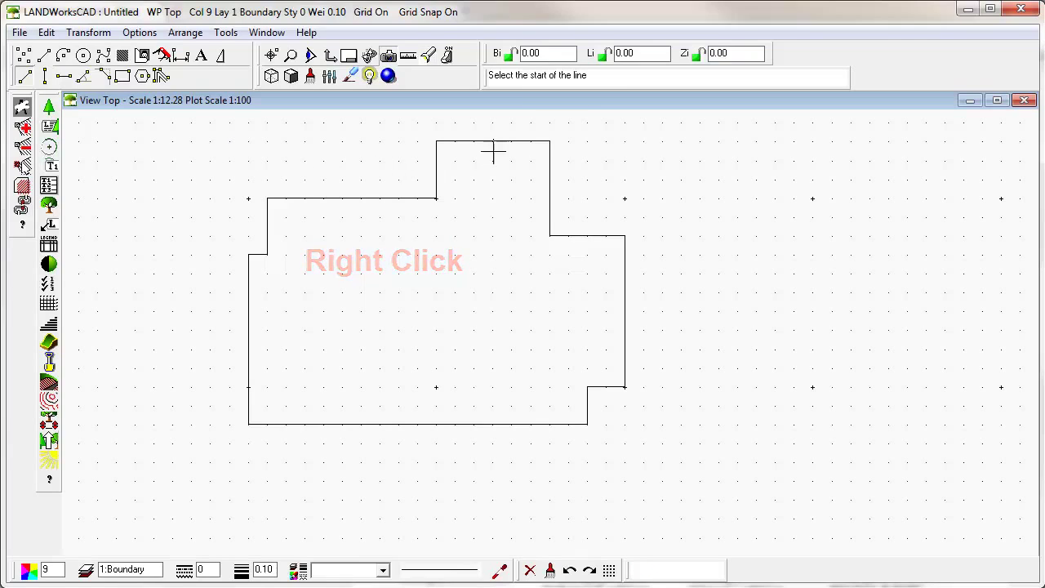
right_click(493, 150)
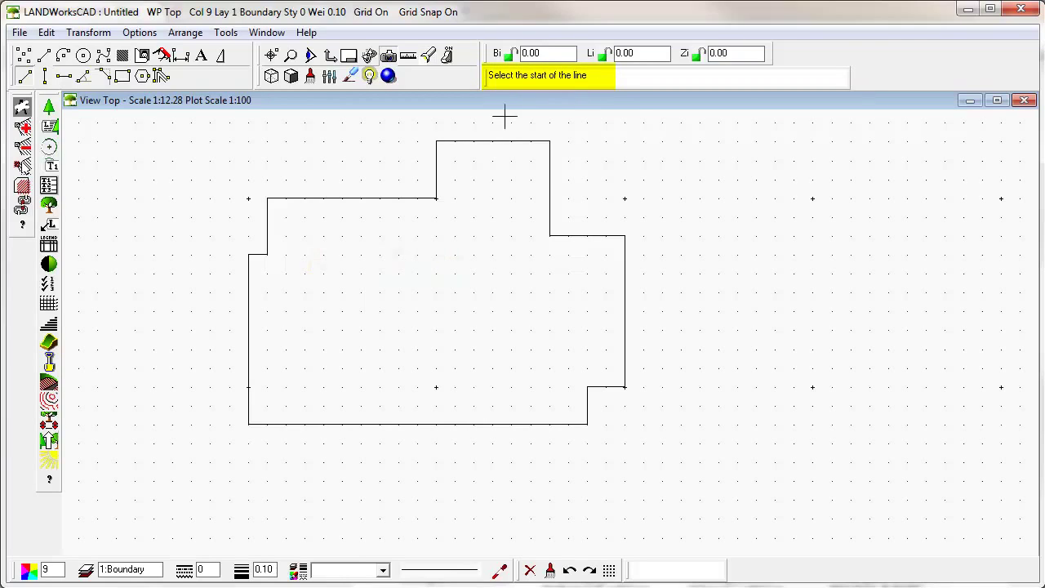
mouse_move(469, 191)
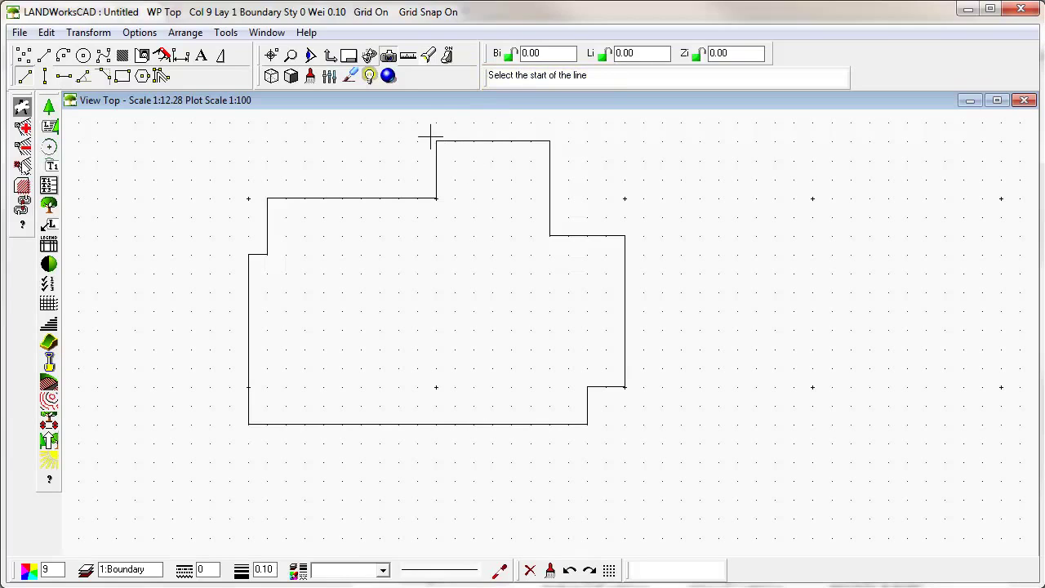
Step: Place the first corners of the outer outline, starting above the boundary
left_click(431, 135)
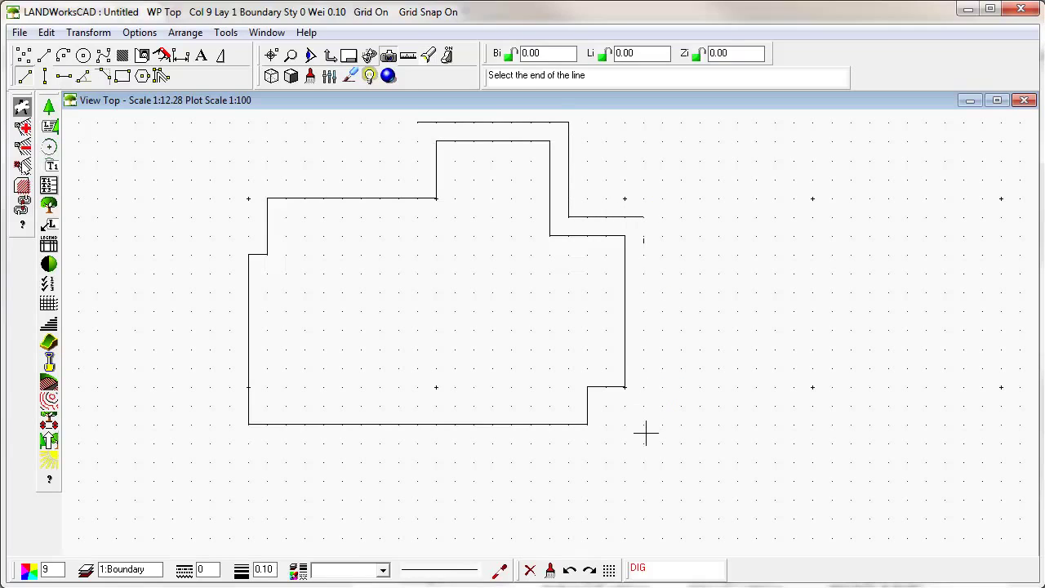
left_click(249, 443)
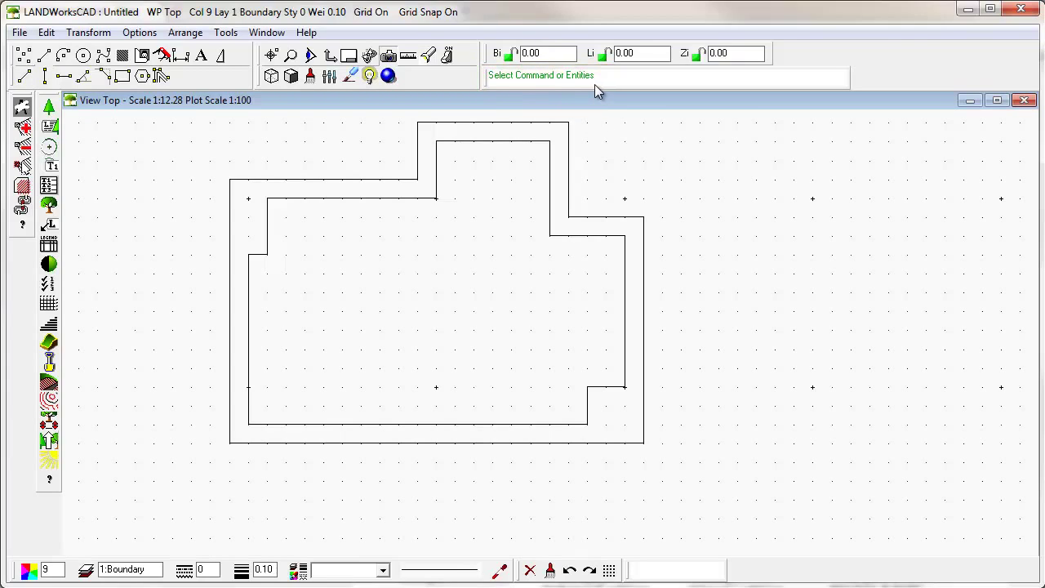
mouse_move(501, 88)
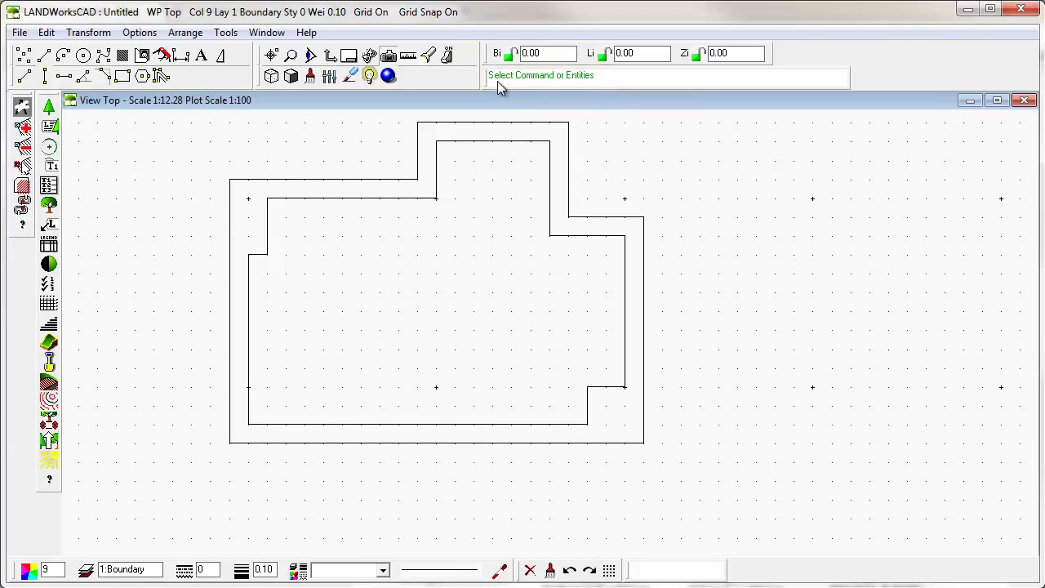
mouse_move(550, 84)
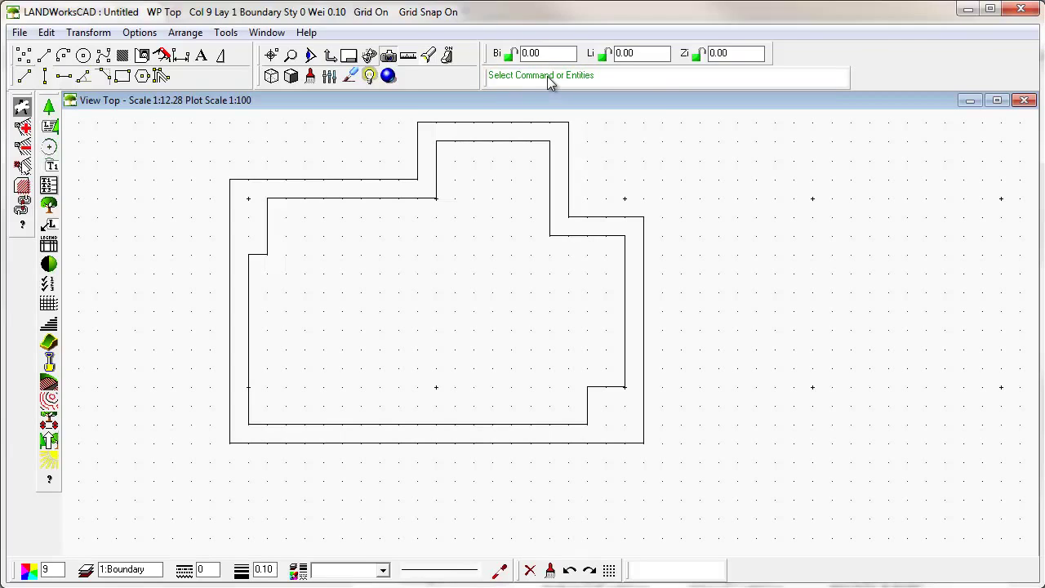
mouse_move(498, 293)
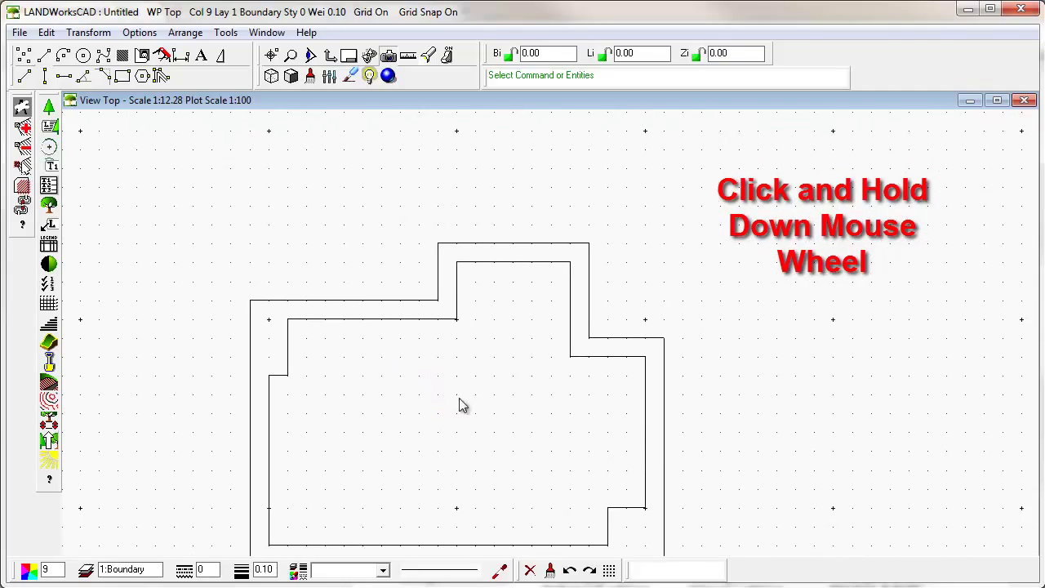
Step: Pan the top view so both stepped outlines sit centred
left_click_drag(463, 404, 595, 276)
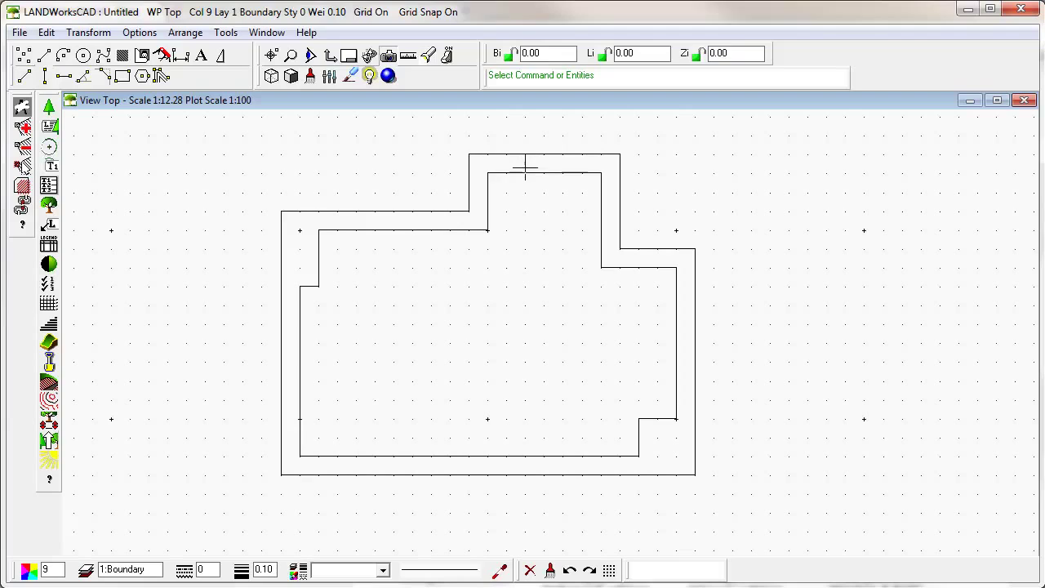
mouse_move(520, 156)
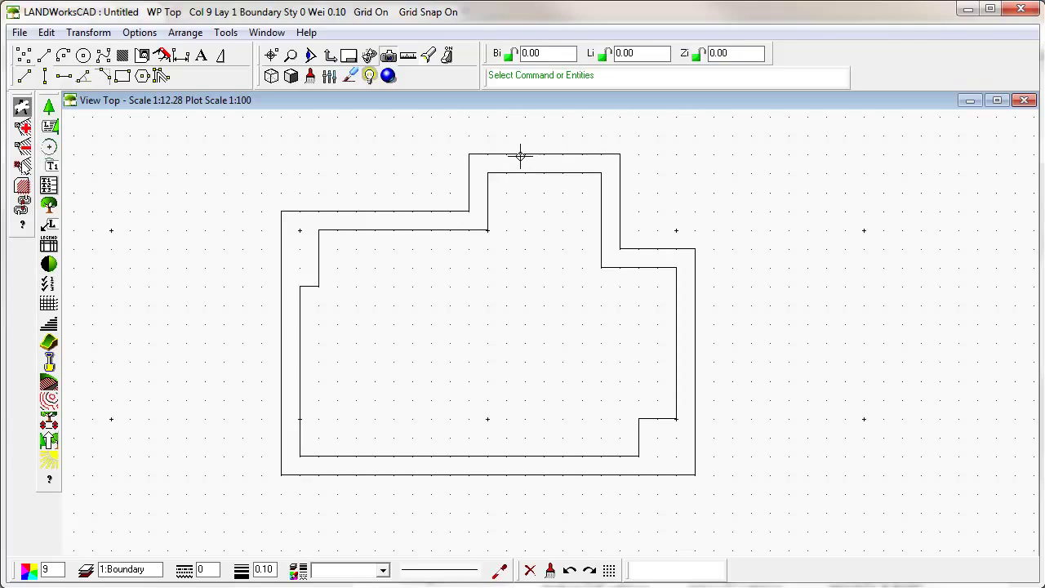
Step: Select the top edge of the outer outline, highlighting its end points
left_click(519, 155)
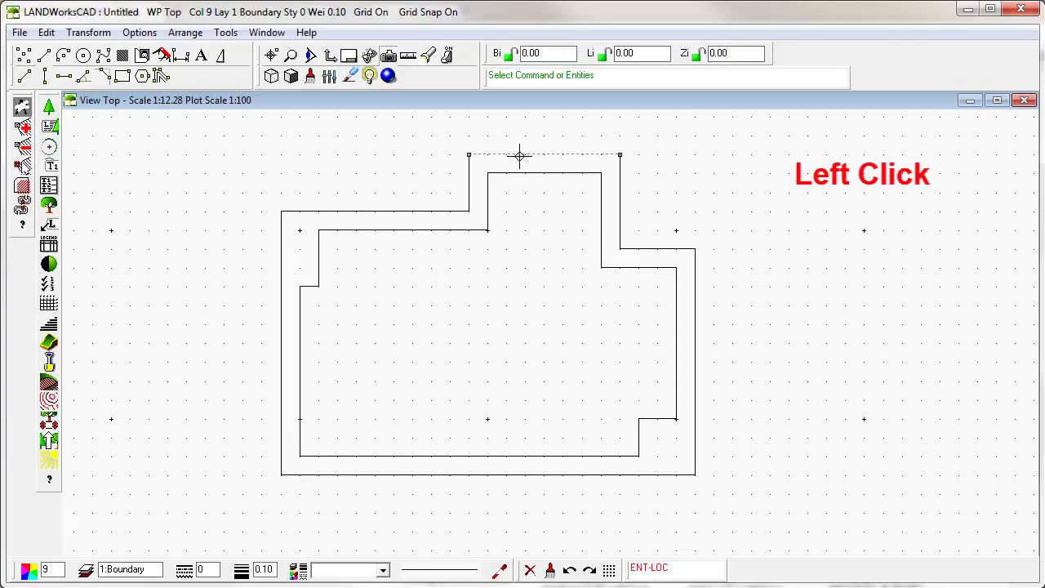
mouse_move(620, 180)
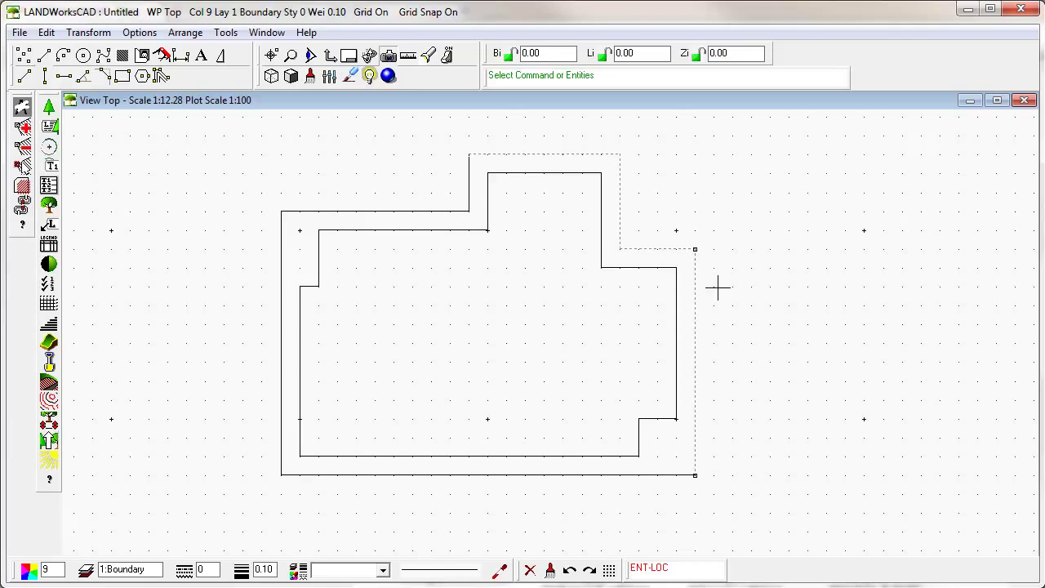
mouse_move(679, 415)
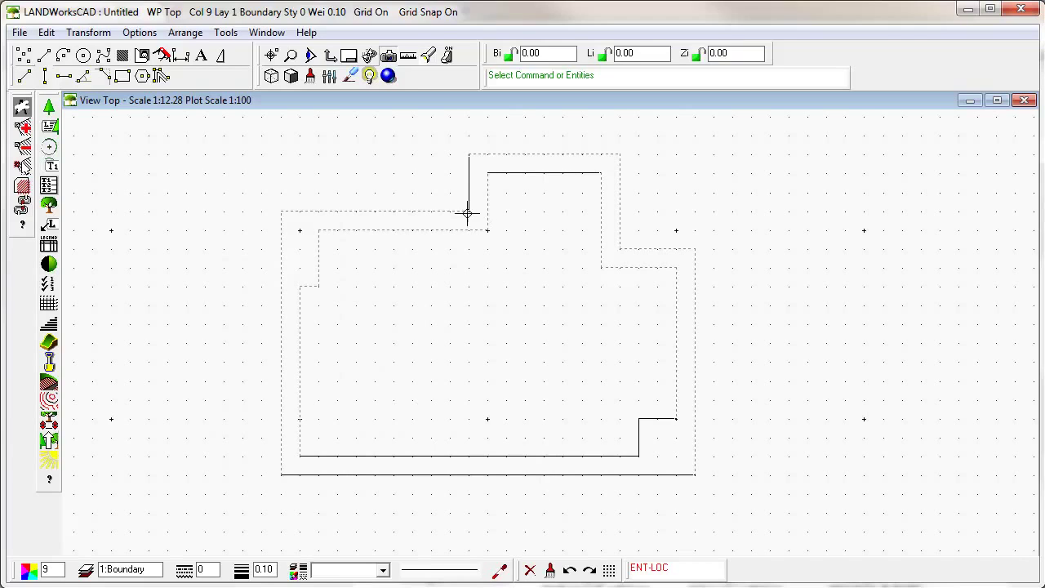
mouse_move(489, 269)
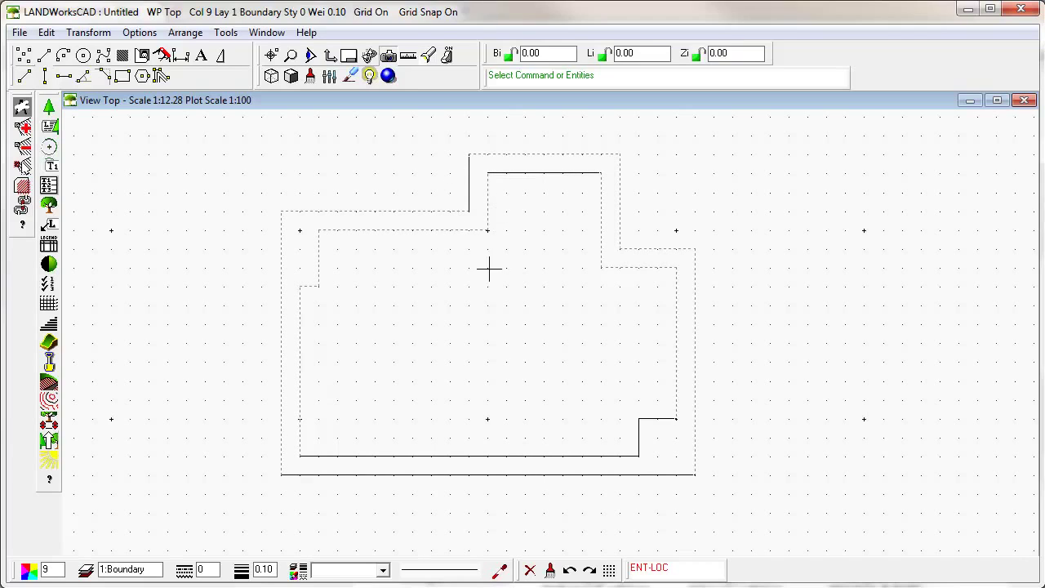
mouse_move(470, 475)
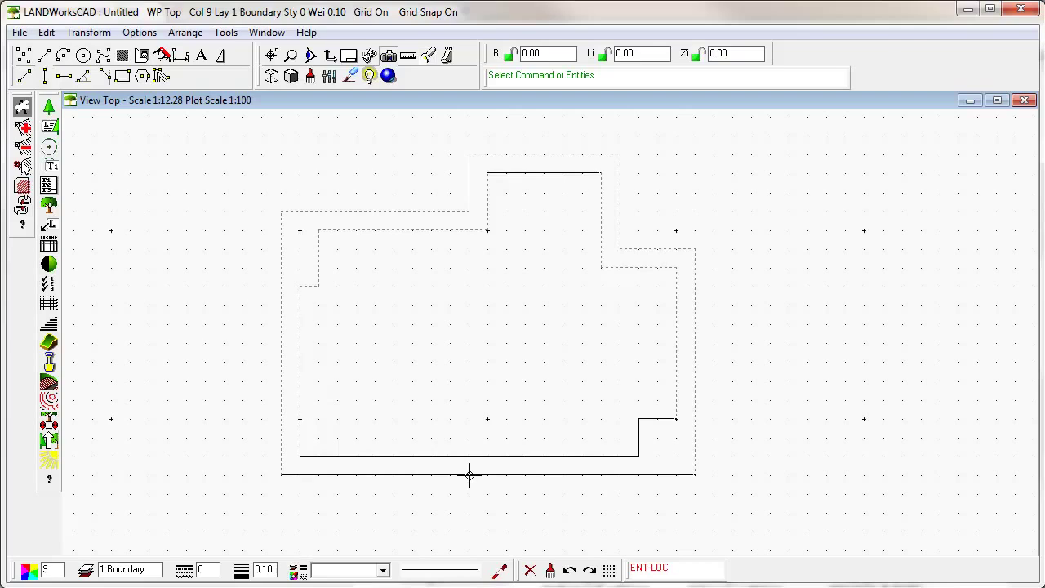
mouse_move(602, 207)
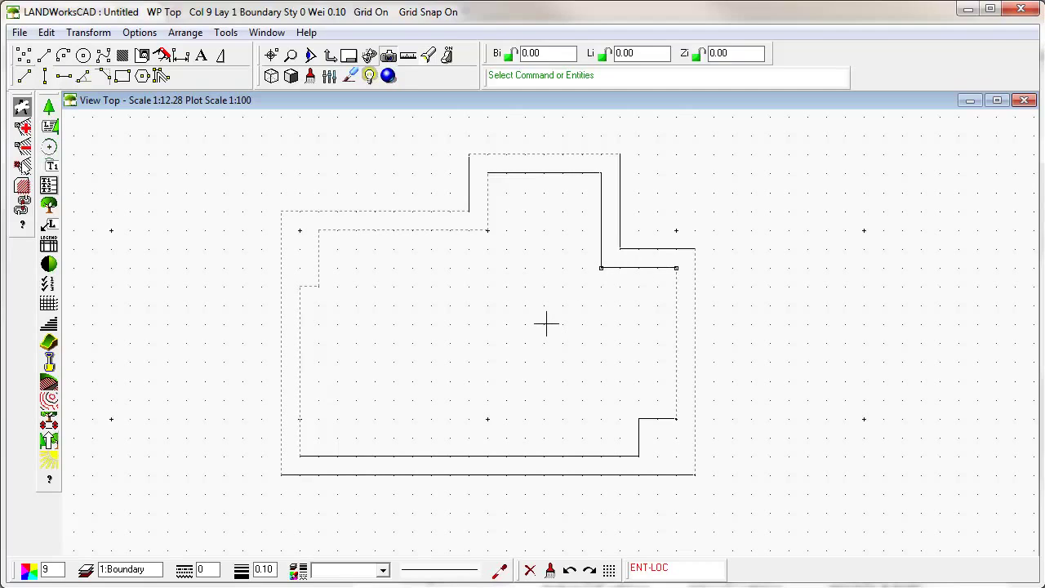
mouse_move(781, 194)
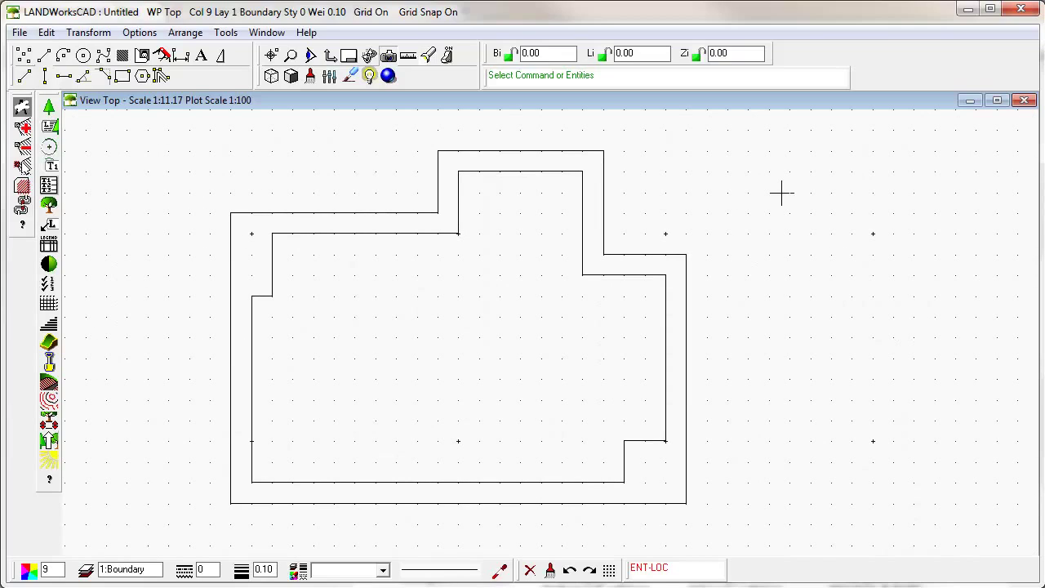
mouse_move(525, 361)
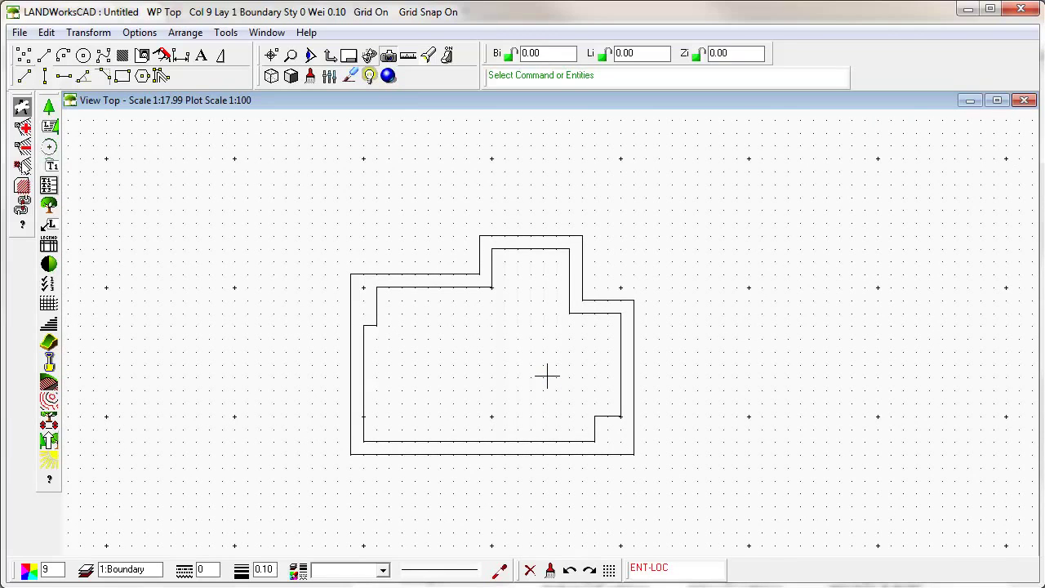
mouse_move(664, 280)
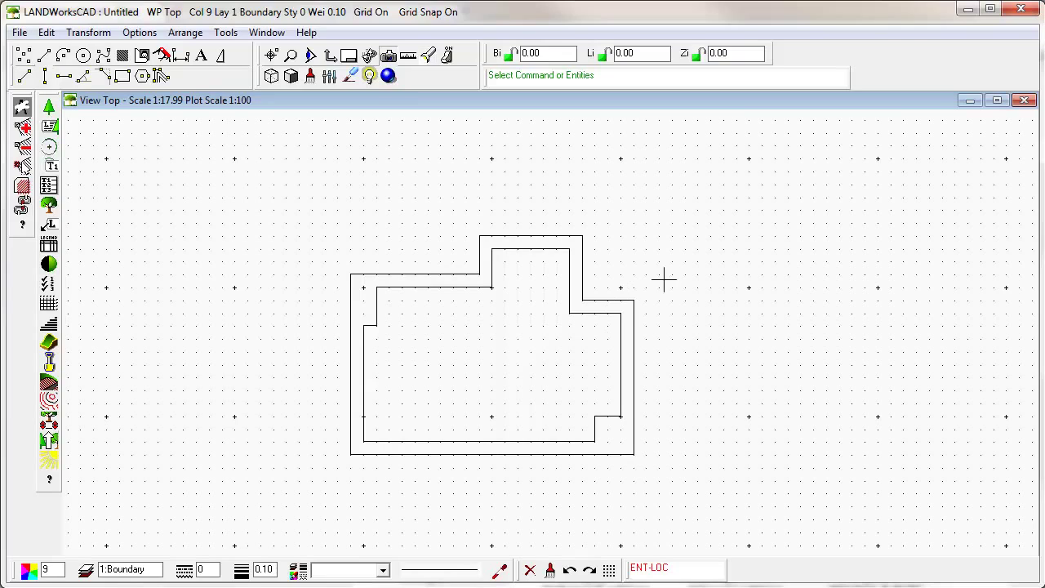
mouse_move(715, 203)
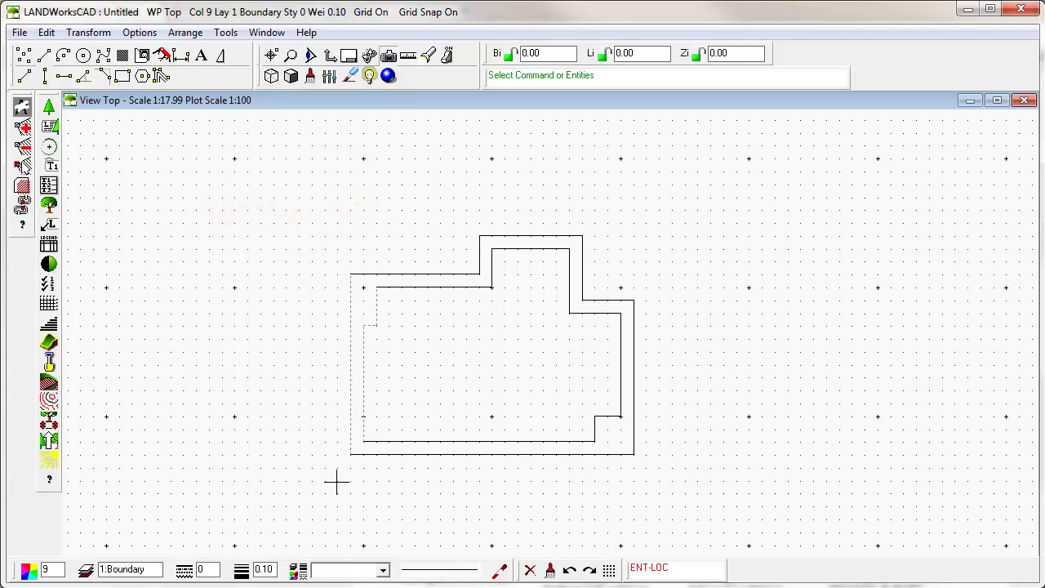
mouse_move(492, 409)
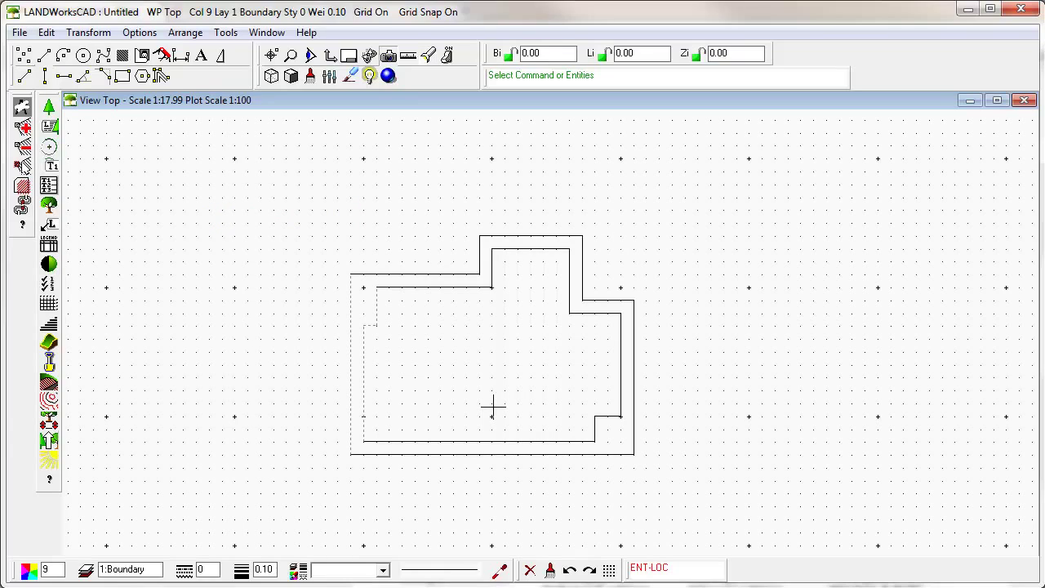
mouse_move(347, 302)
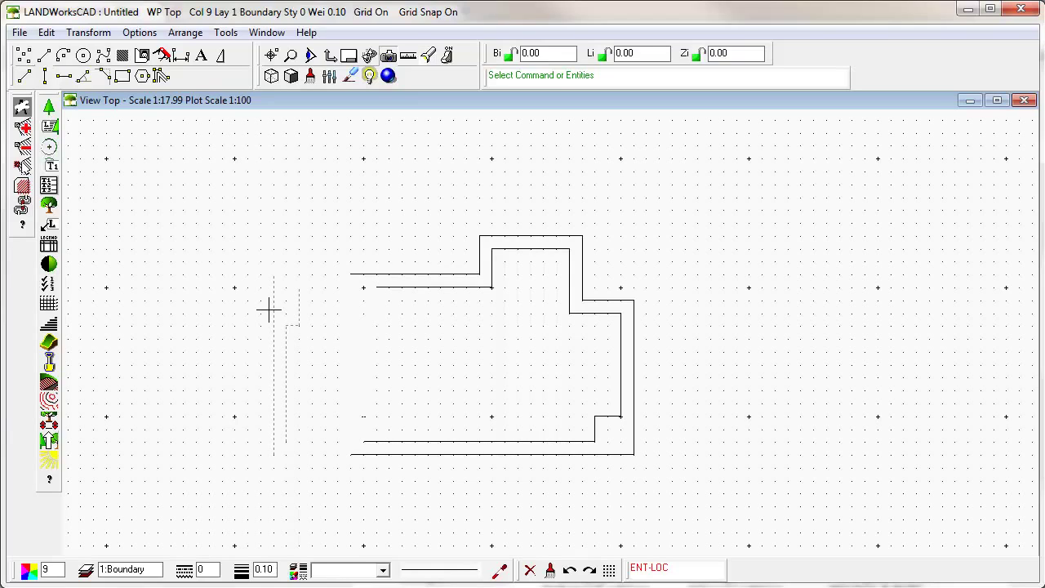
mouse_move(303, 311)
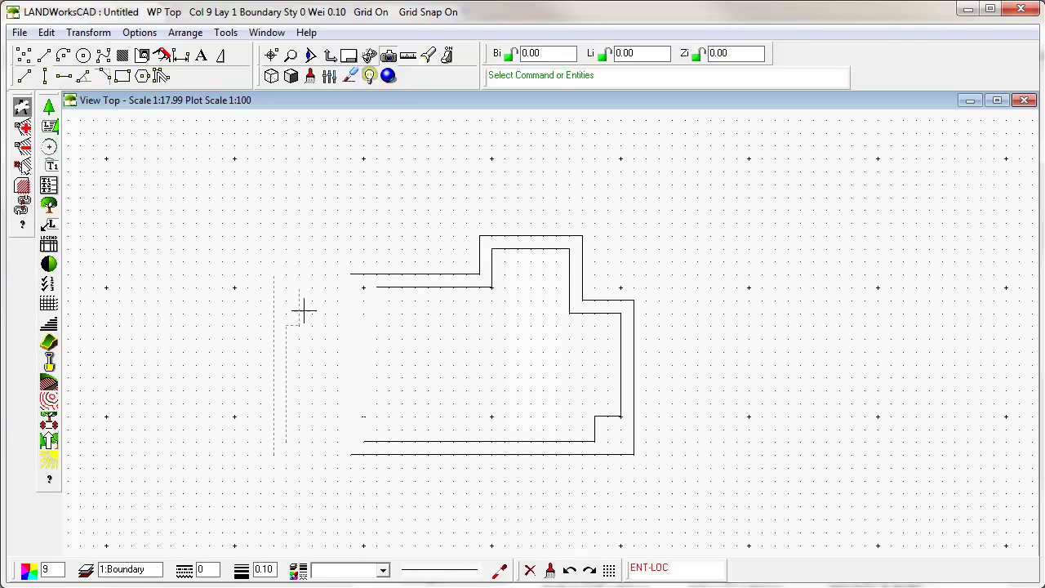
mouse_move(62, 547)
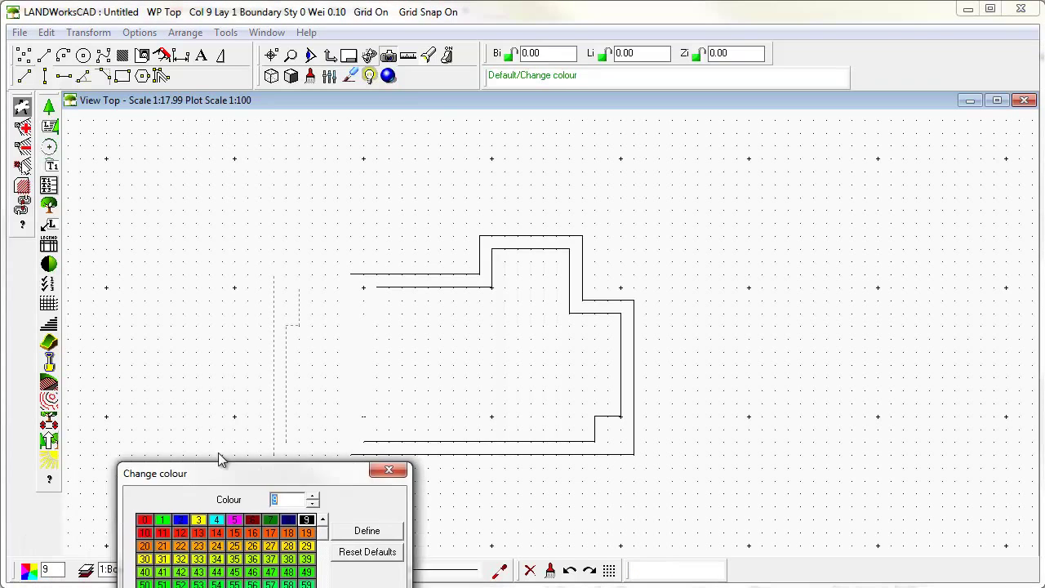
Step: Drag the Change colour dialog into view and choose colour 5 (magenta) for the lines
left_click_drag(155, 472, 563, 217)
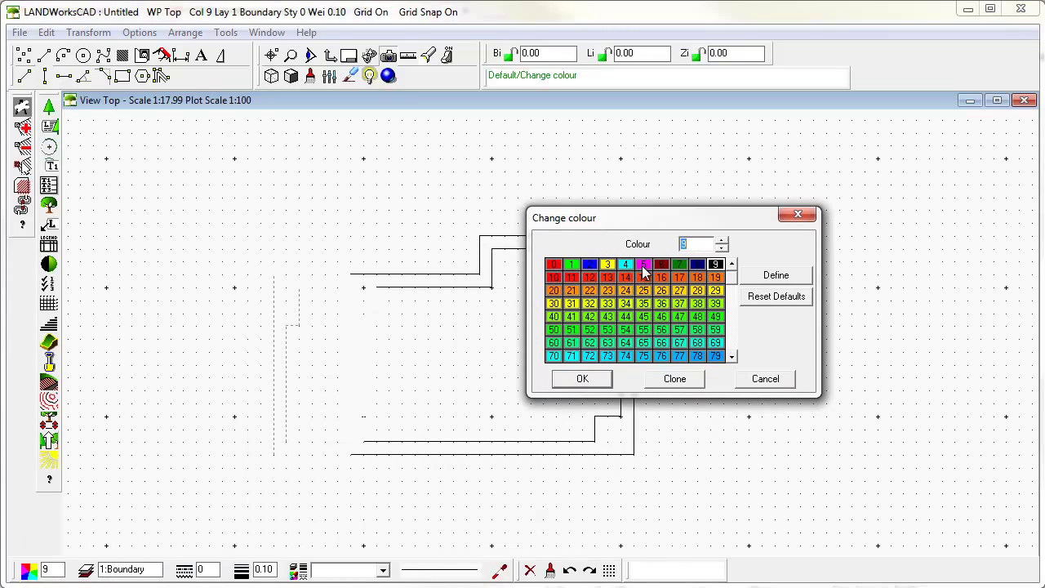
left_click(642, 264)
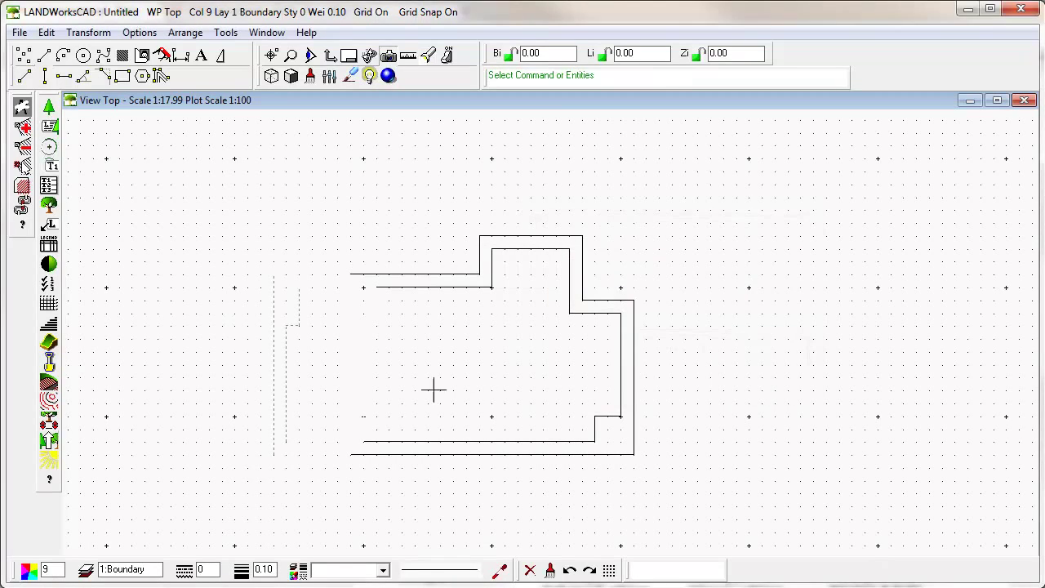
mouse_move(279, 263)
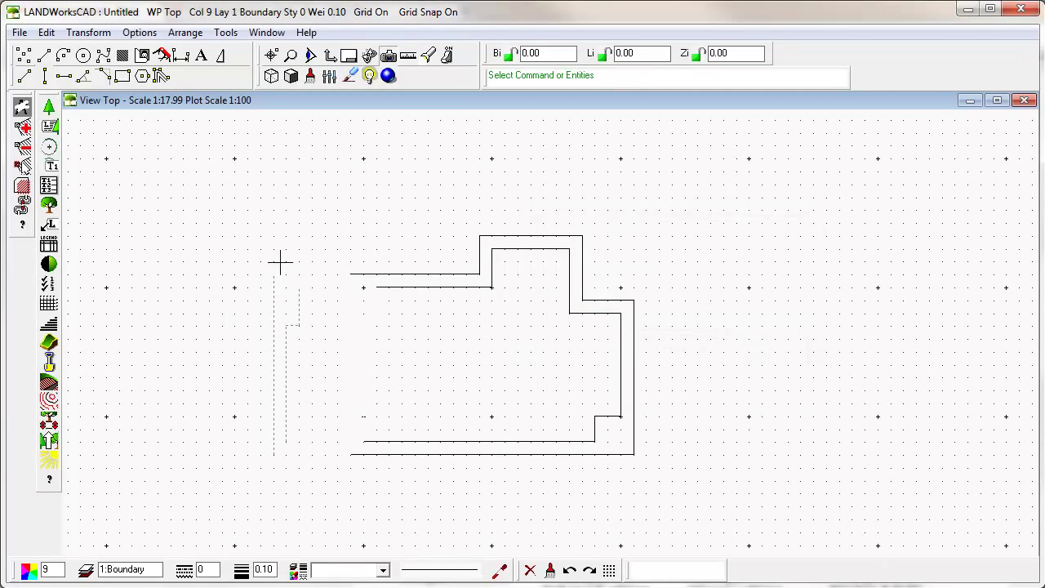
mouse_move(321, 267)
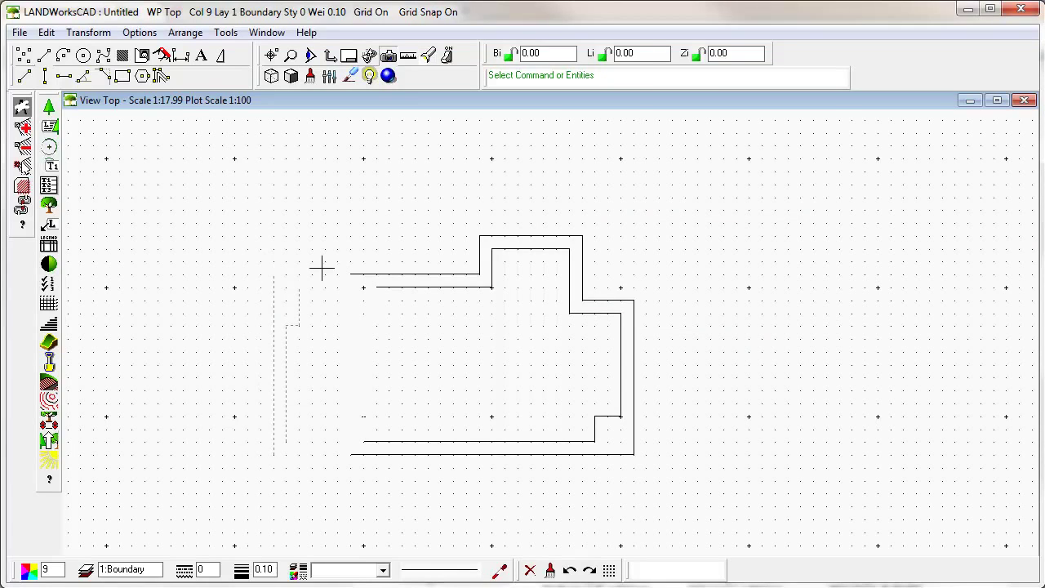
Step: Apply line weight 1.00 to the selected left-hand wall lines and deselect them
left_click(242, 569)
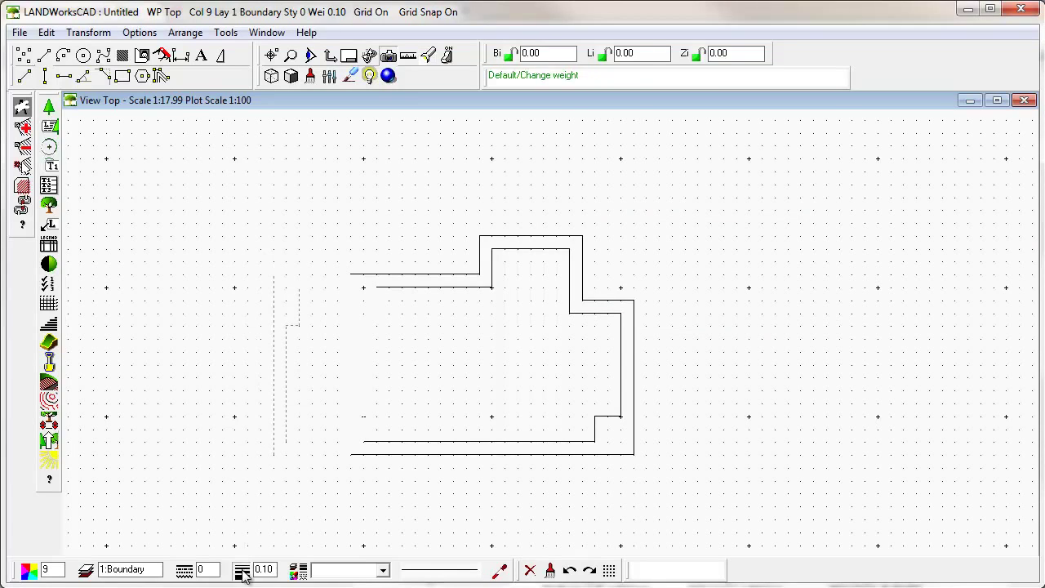
left_click(242, 569)
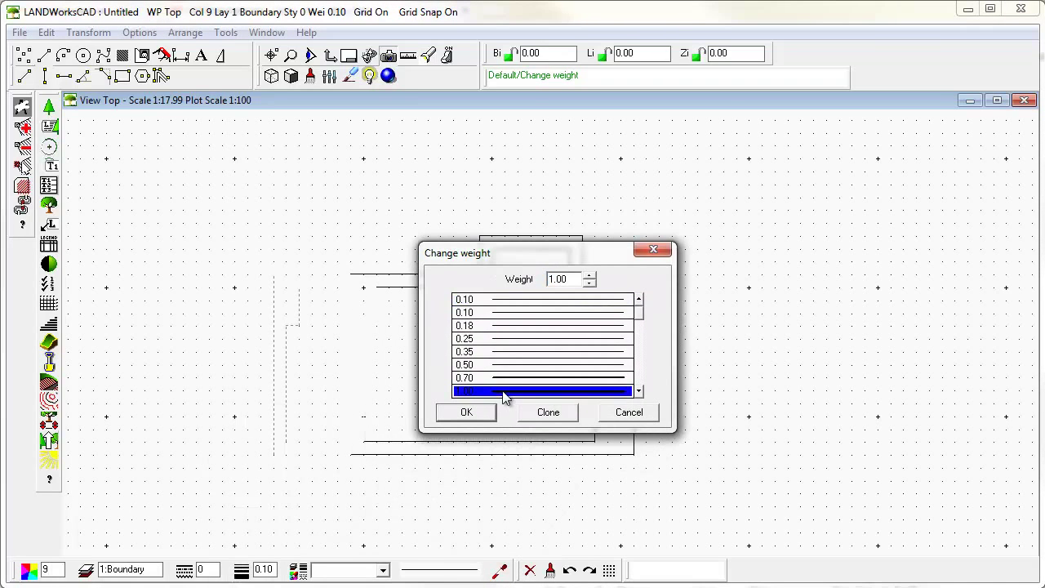
left_click(466, 411)
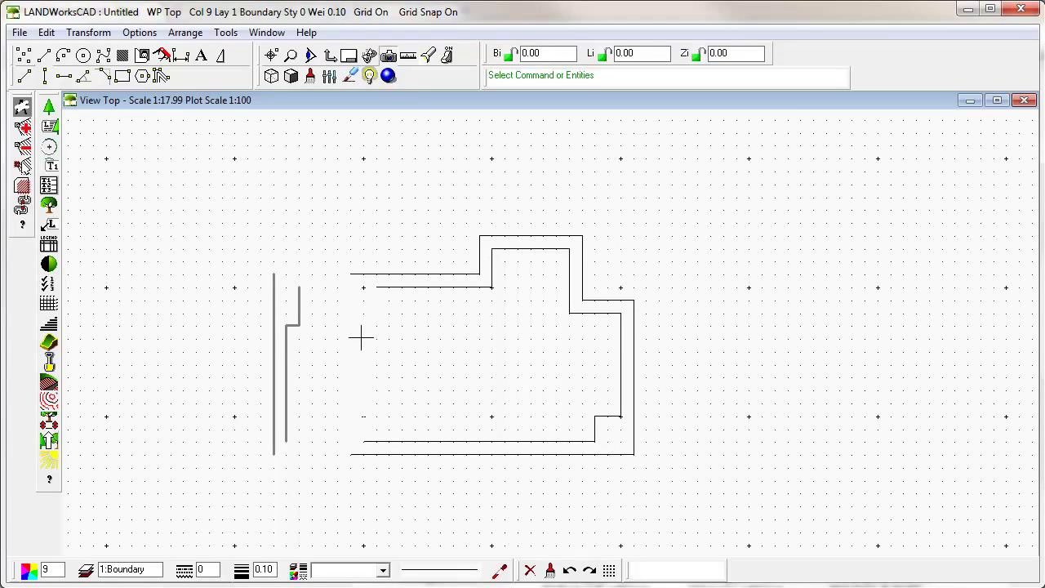
left_click(286, 367)
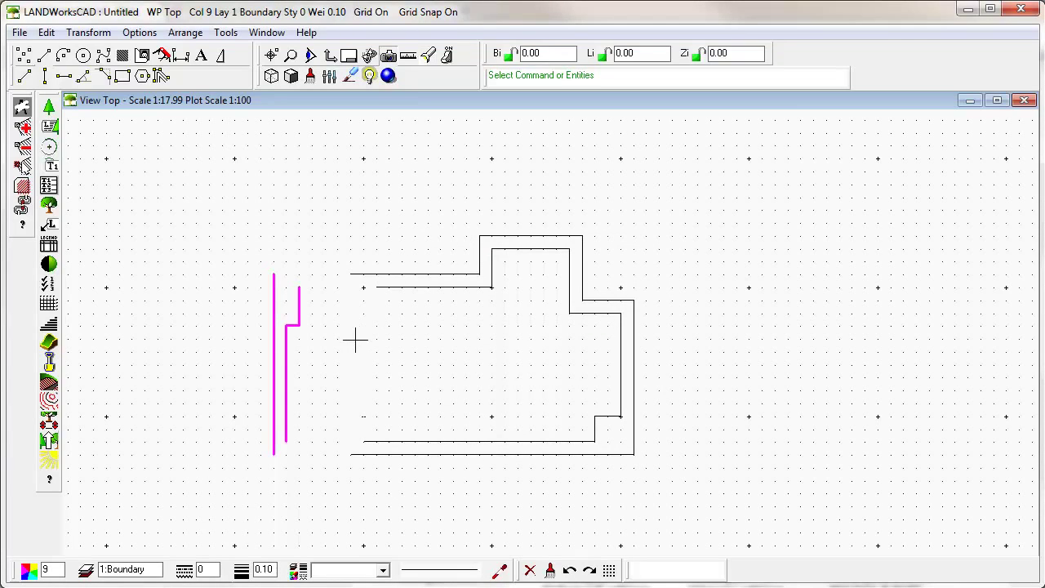
mouse_move(246, 469)
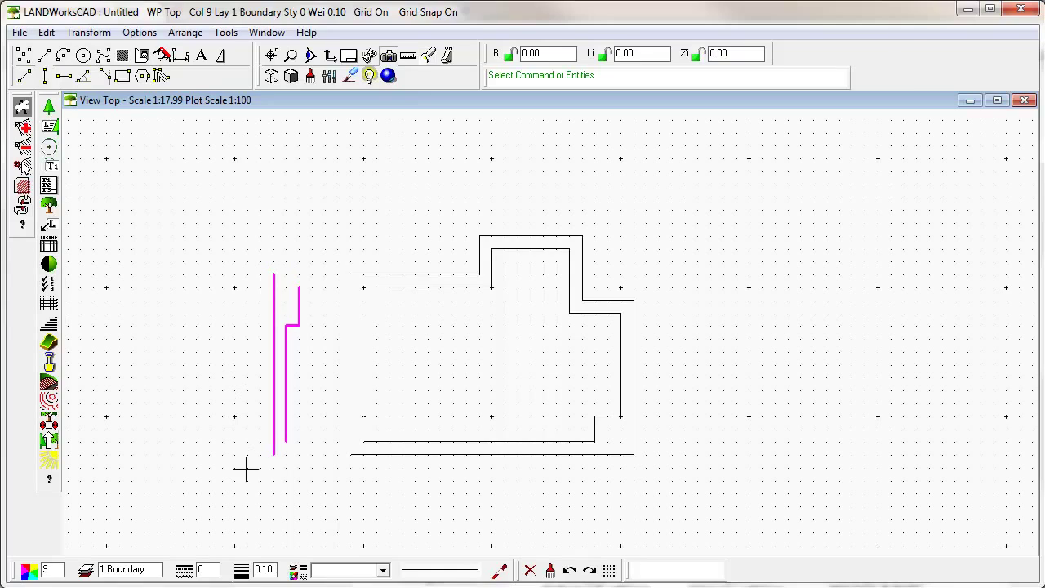
mouse_move(341, 376)
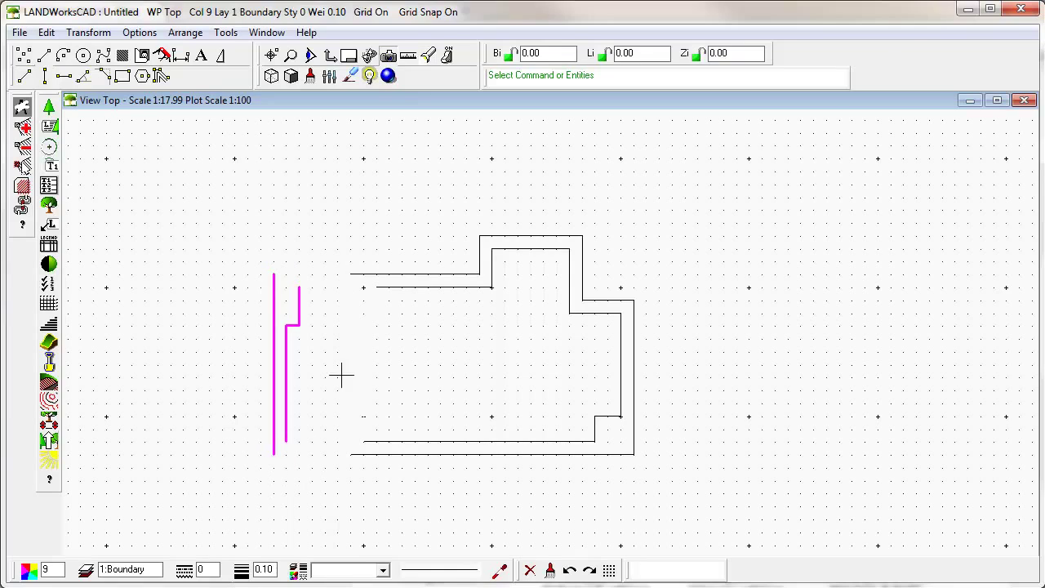